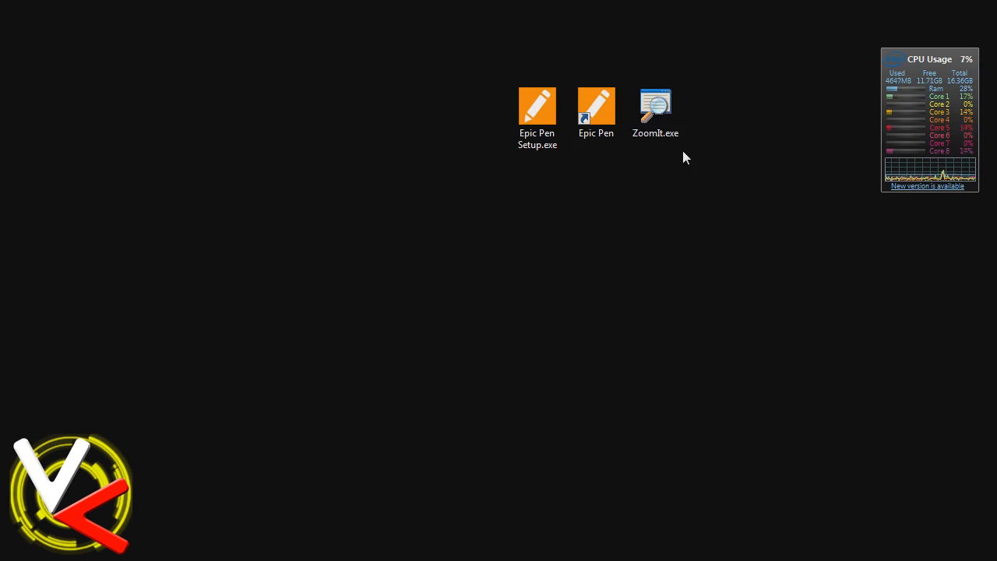
pyautogui.moveTo(566, 209)
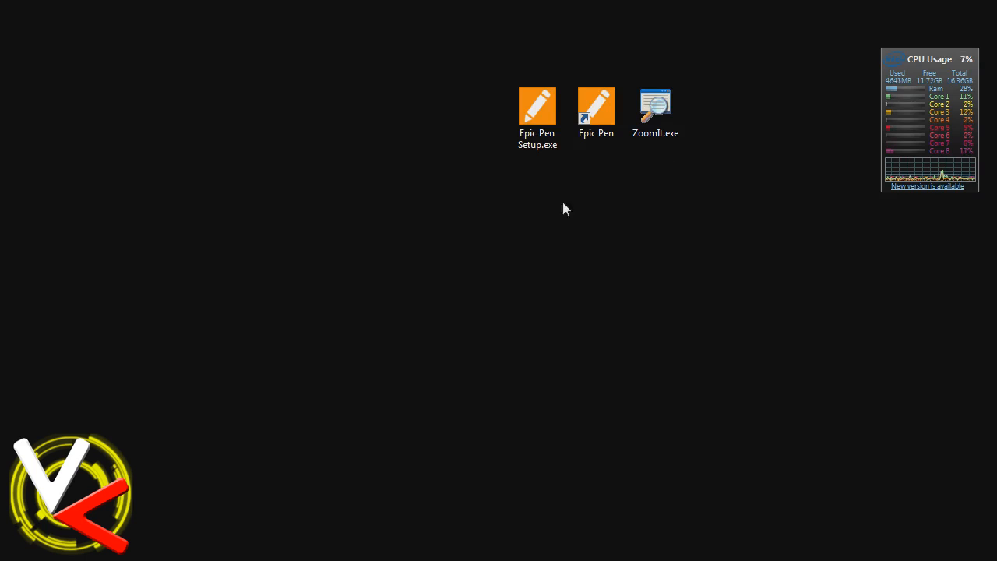
pyautogui.moveTo(520, 165)
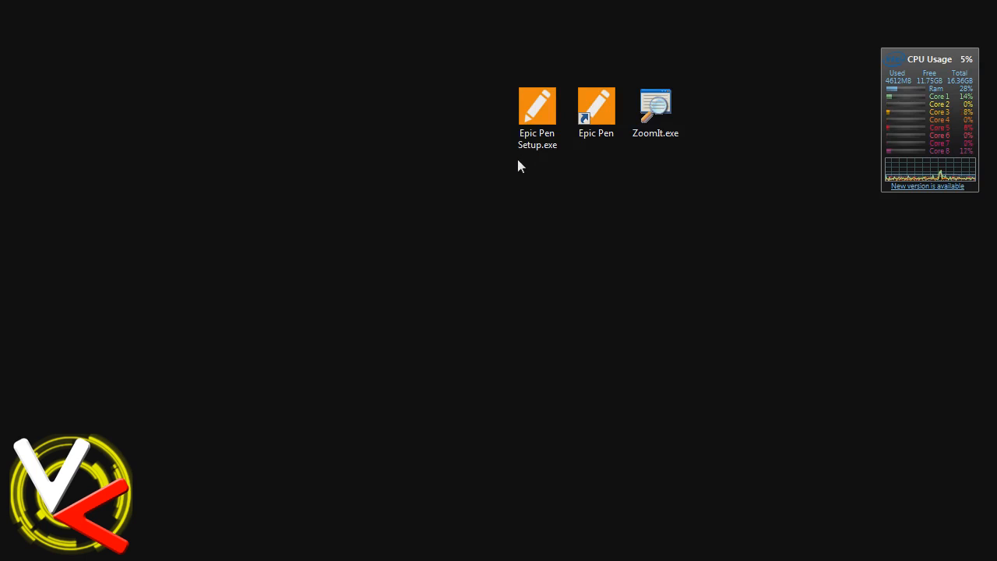
# Start Epic Pen from the desktop and pick the pen tool from its toolbar.
pyautogui.click(535, 117)
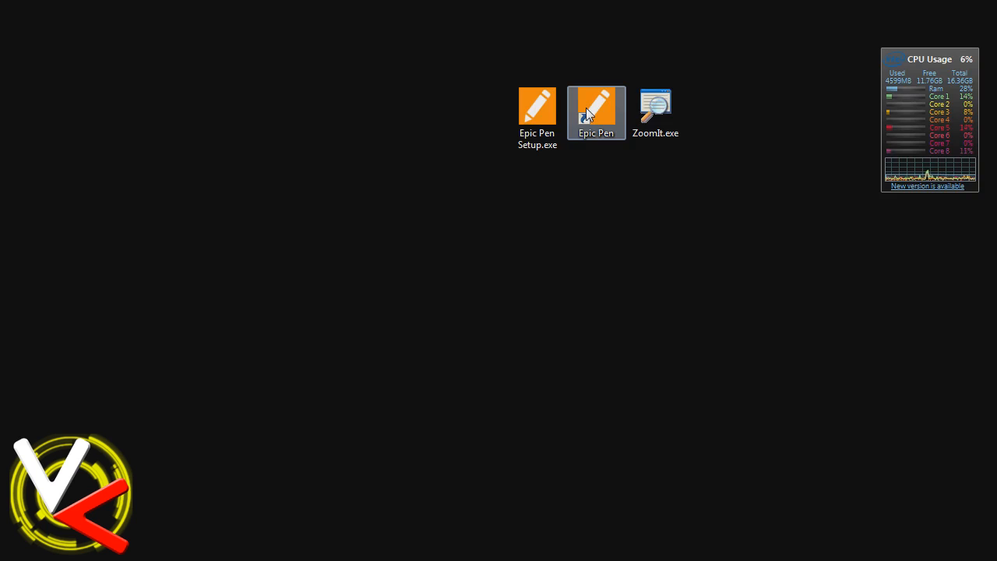
pyautogui.click(654, 112)
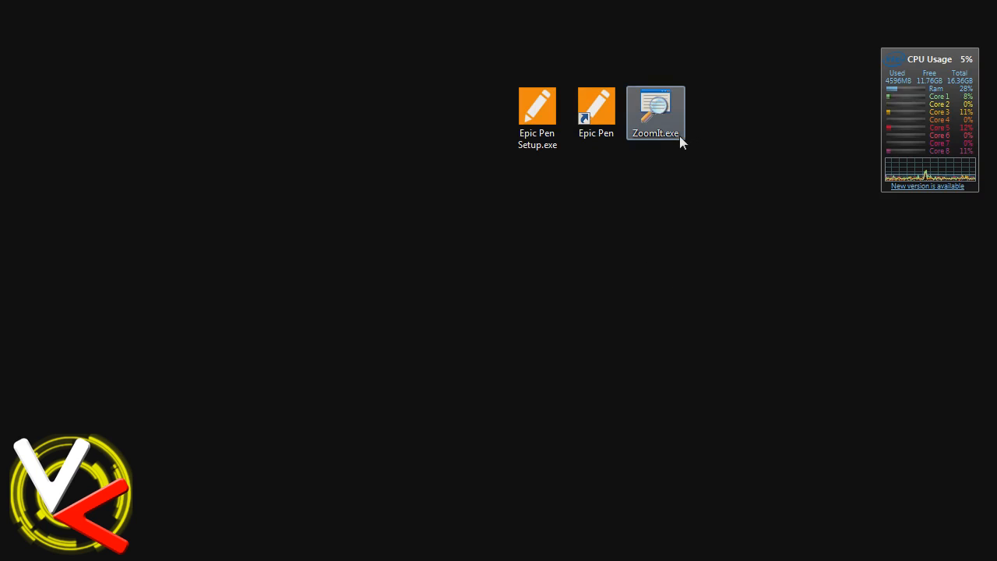
pyautogui.moveTo(667, 137)
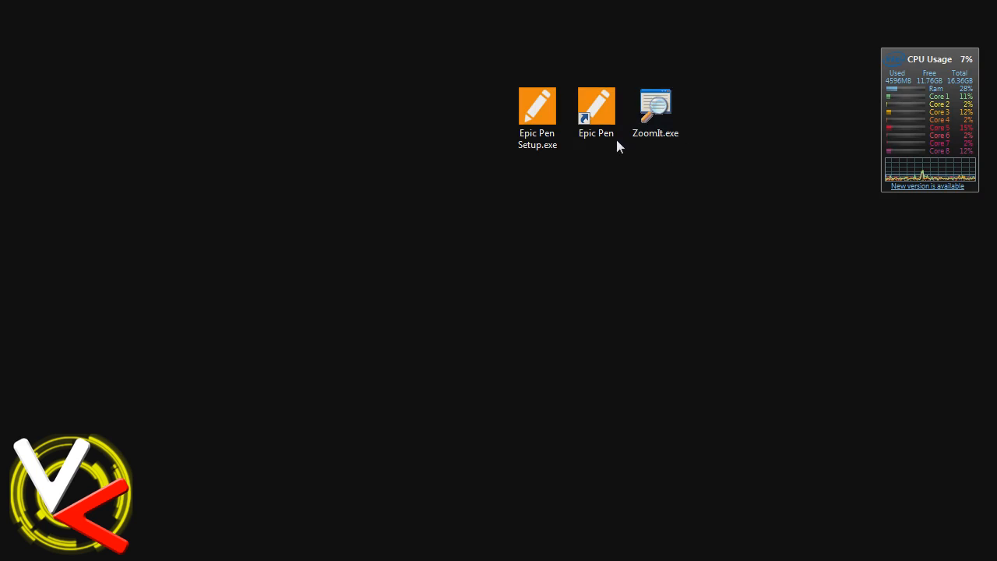
pyautogui.click(654, 109)
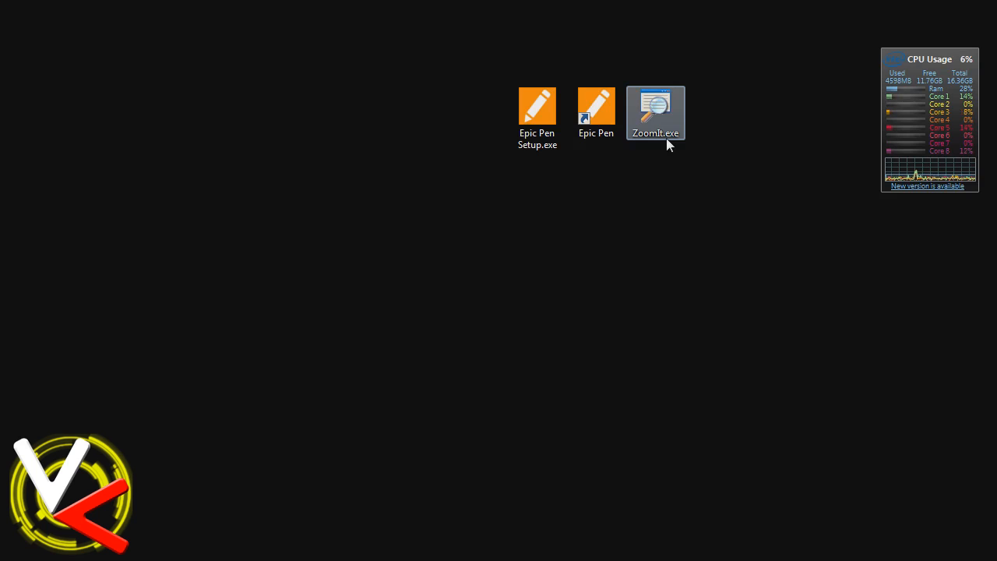
pyautogui.click(595, 112)
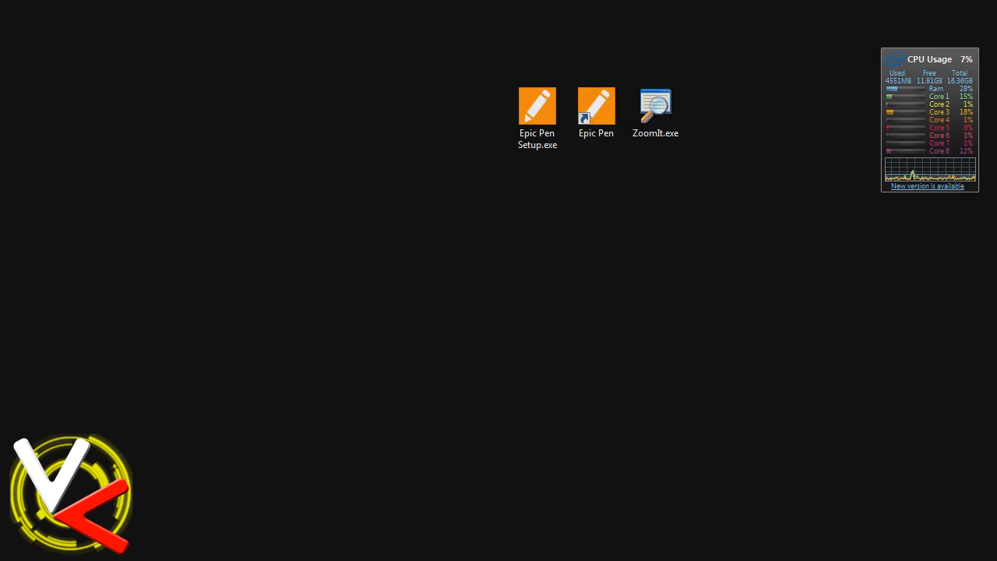
pyautogui.doubleClick(595, 106)
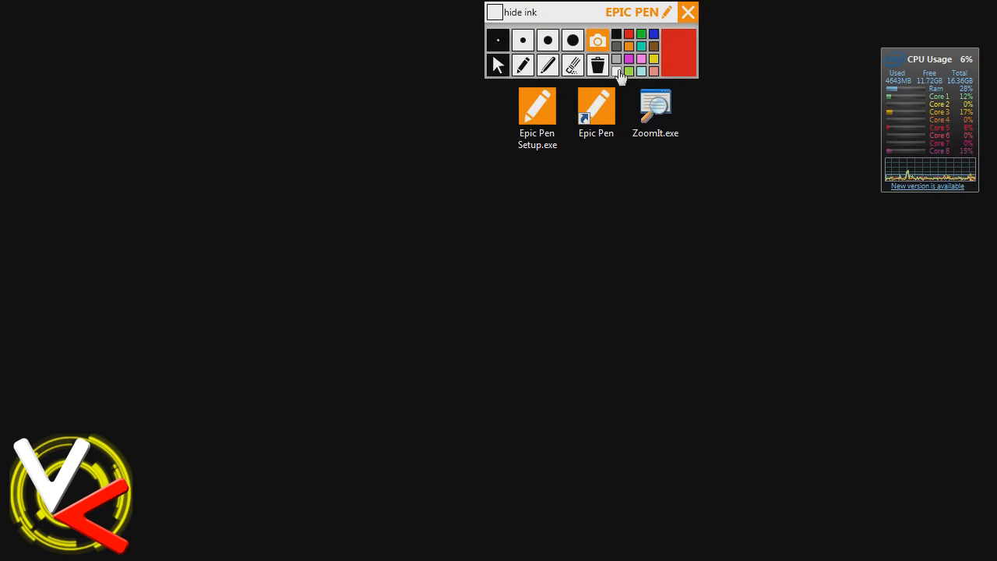
pyautogui.moveTo(676, 59)
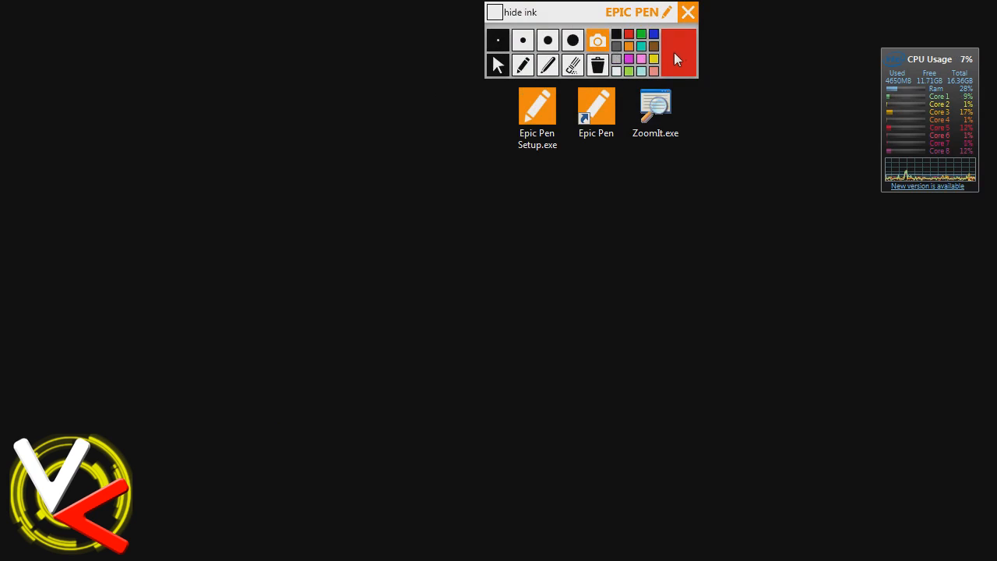
pyautogui.click(536, 106)
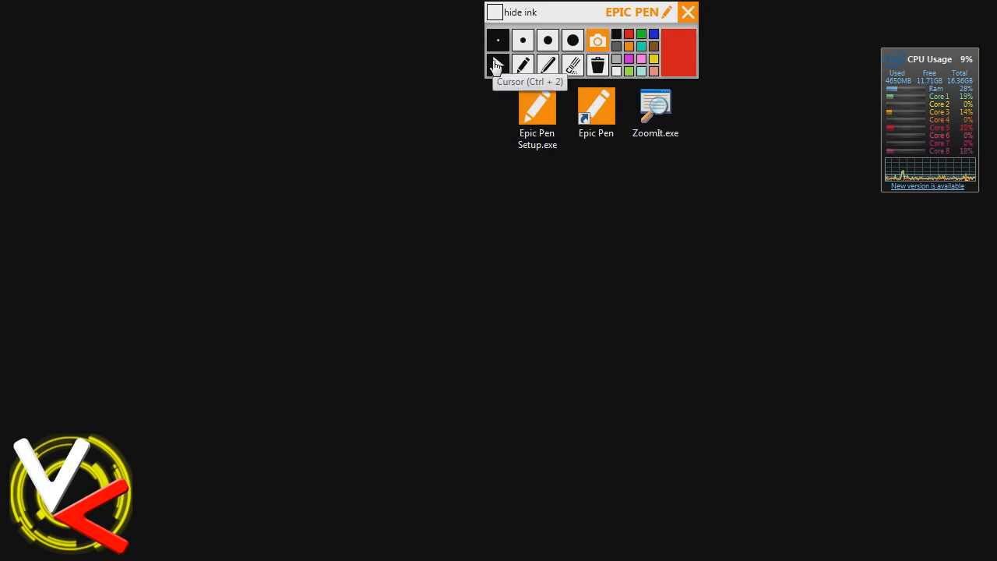
pyautogui.click(496, 65)
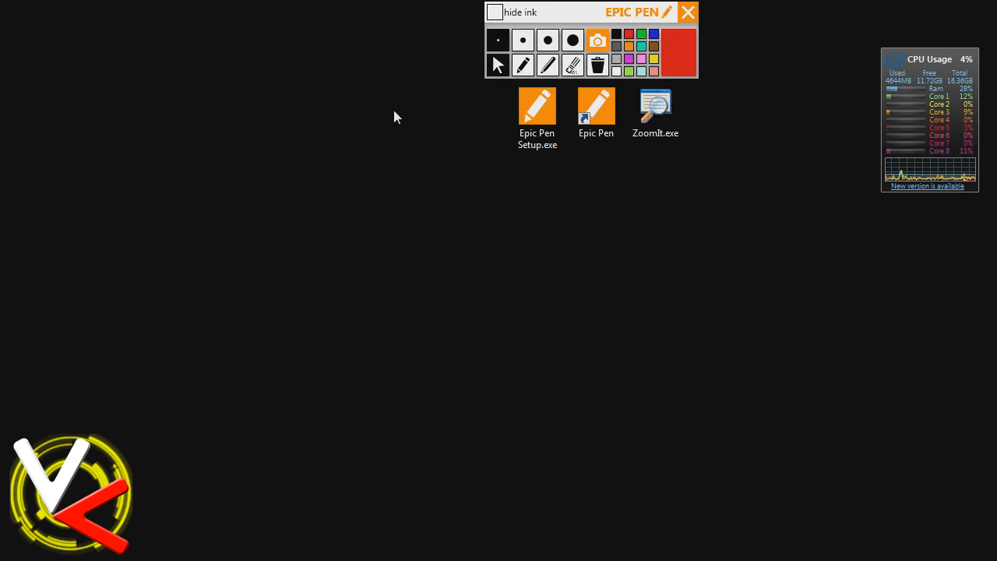
pyautogui.moveTo(482, 109)
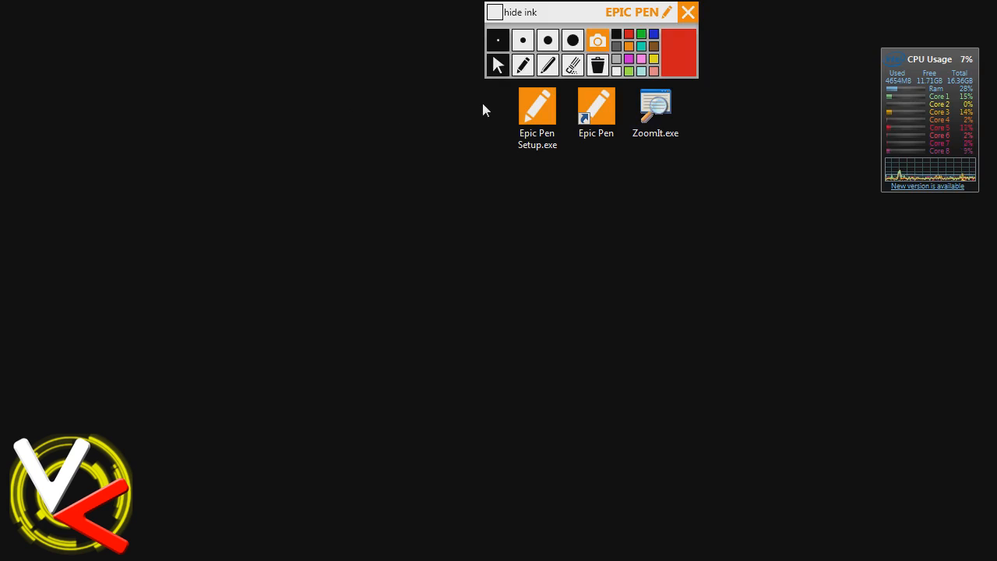
pyautogui.moveTo(497, 66)
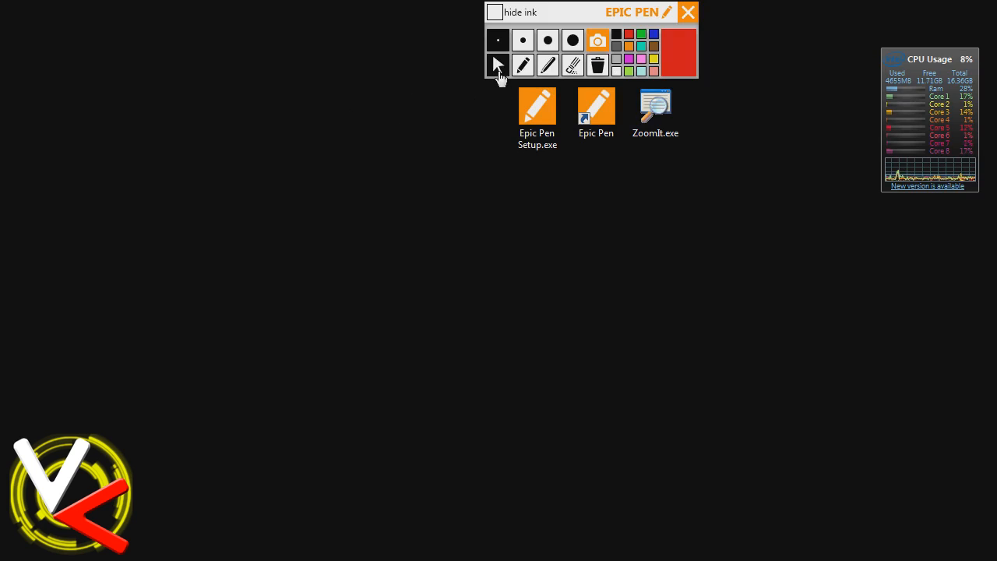
pyautogui.moveTo(536, 106); pyautogui.dragTo(535, 199)
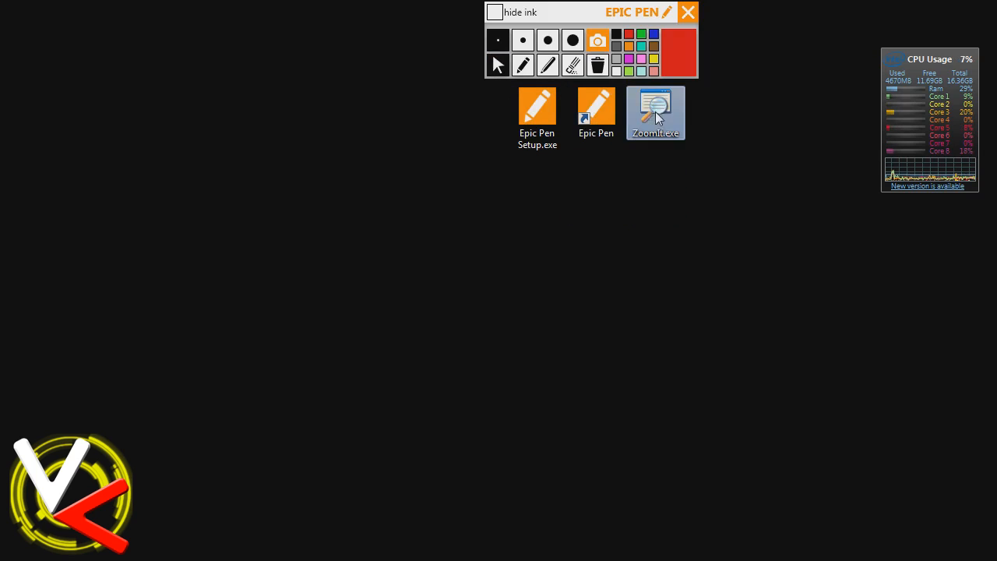
pyautogui.moveTo(491, 92)
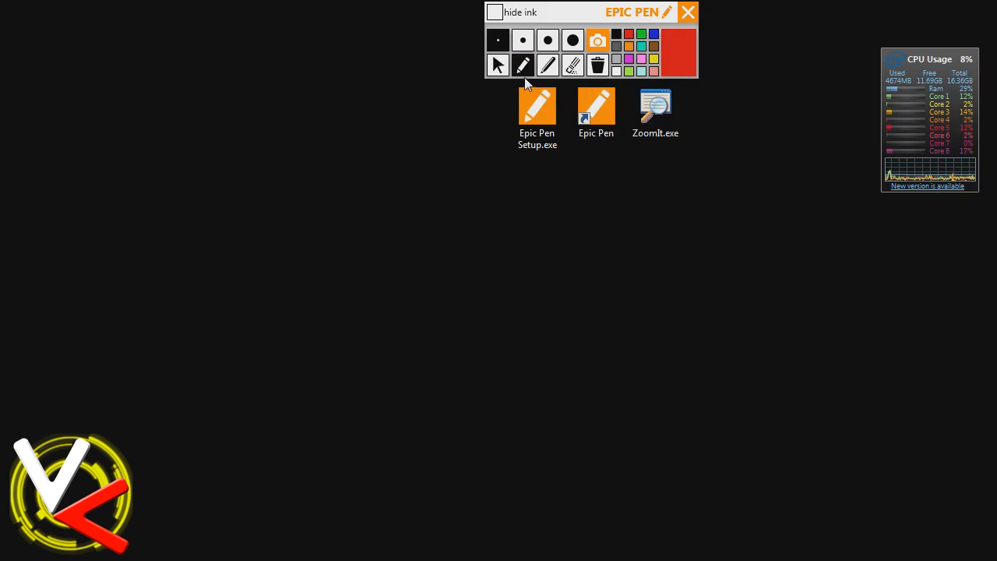
# Draw red zigzag strokes under the desktop icons, then erase and clear all ink.
pyautogui.moveTo(504, 173); pyautogui.dragTo(678, 183)
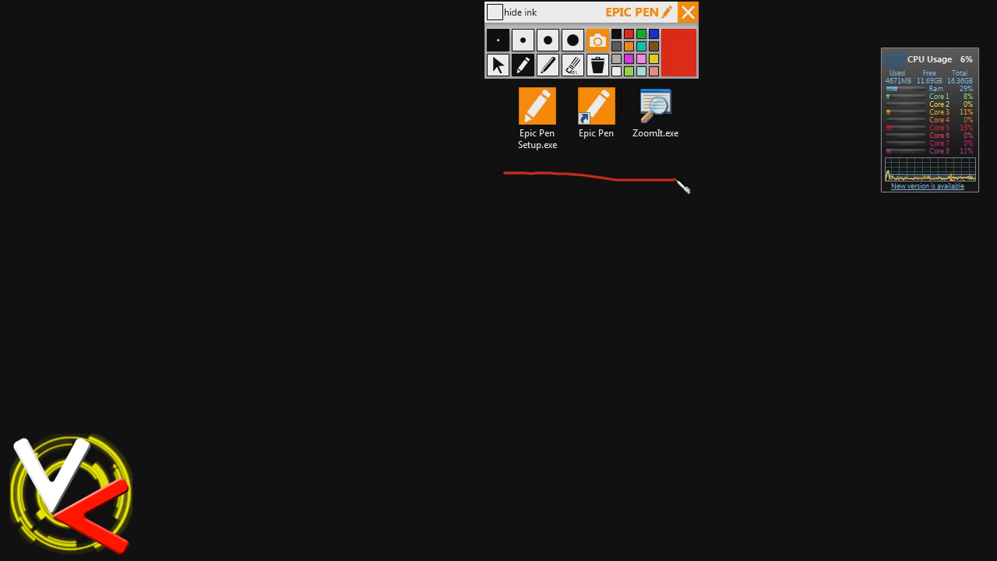
pyautogui.moveTo(676, 184); pyautogui.dragTo(630, 308)
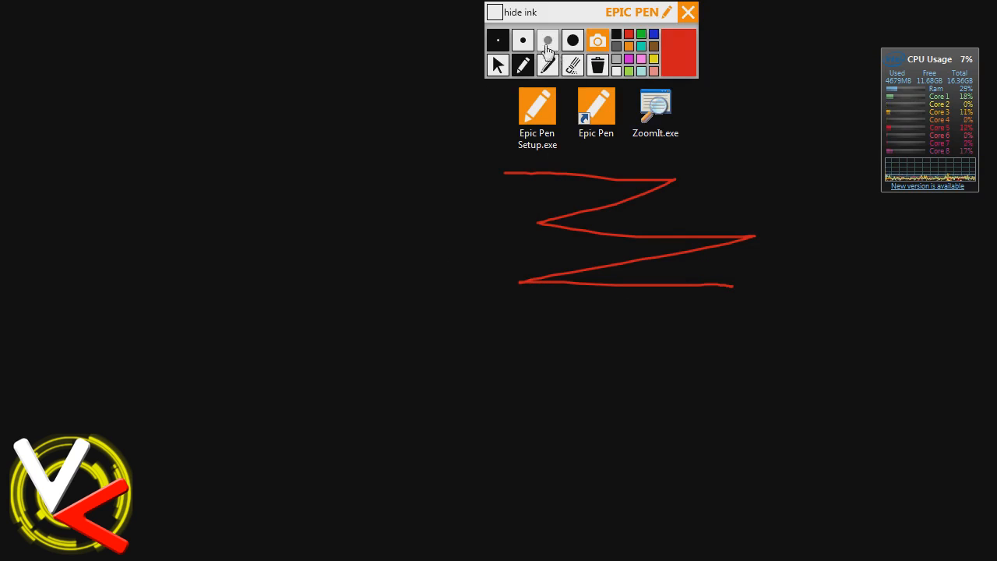
pyautogui.moveTo(530, 309); pyautogui.dragTo(697, 358)
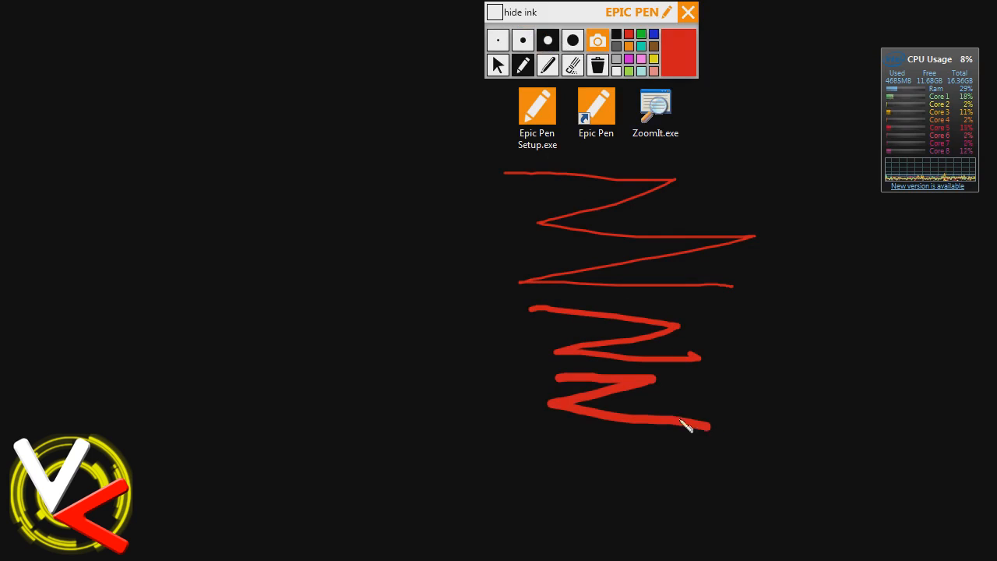
pyautogui.moveTo(548, 66)
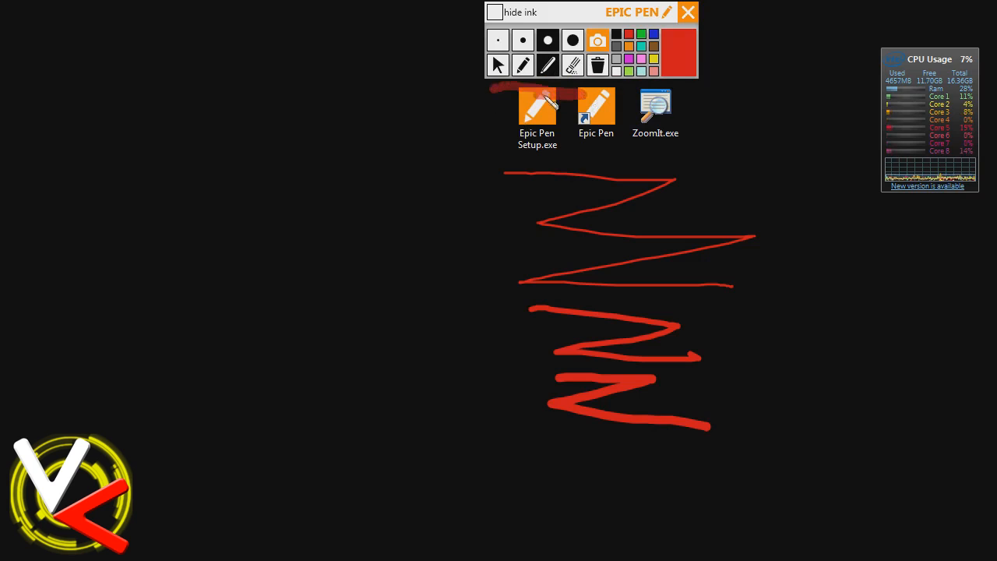
pyautogui.click(535, 106)
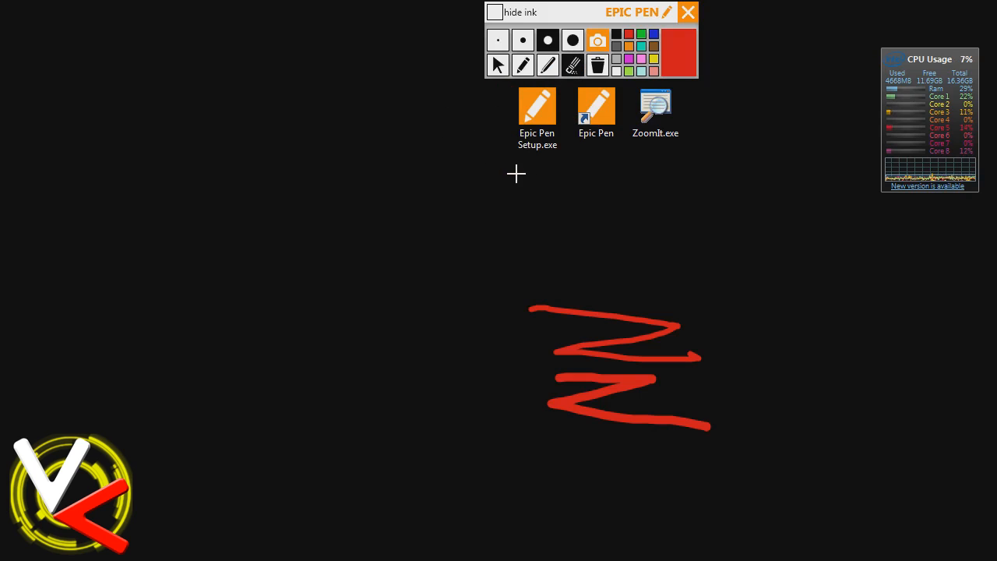
pyautogui.moveTo(564, 308)
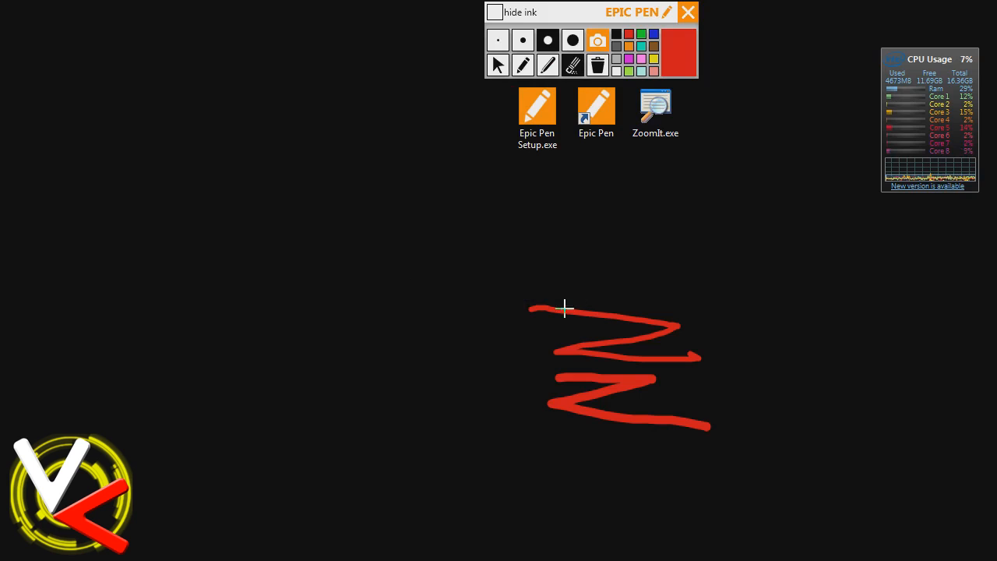
pyautogui.moveTo(562, 287)
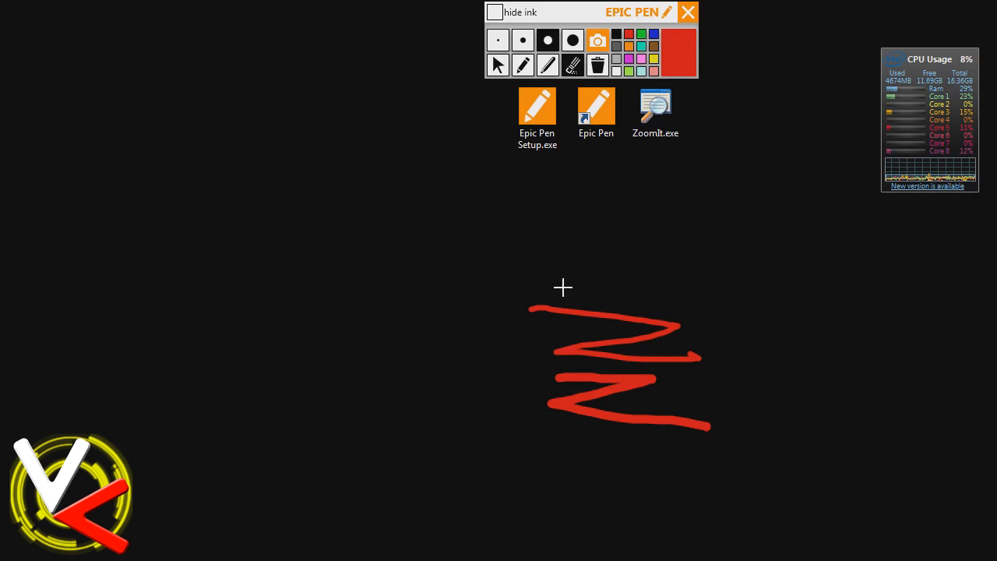
pyautogui.click(596, 66)
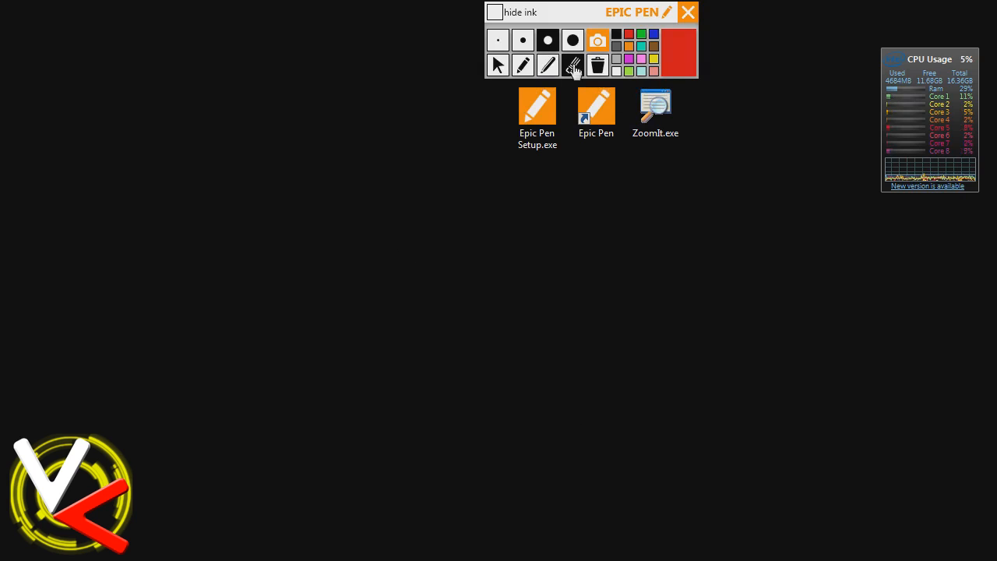
pyautogui.moveTo(598, 40)
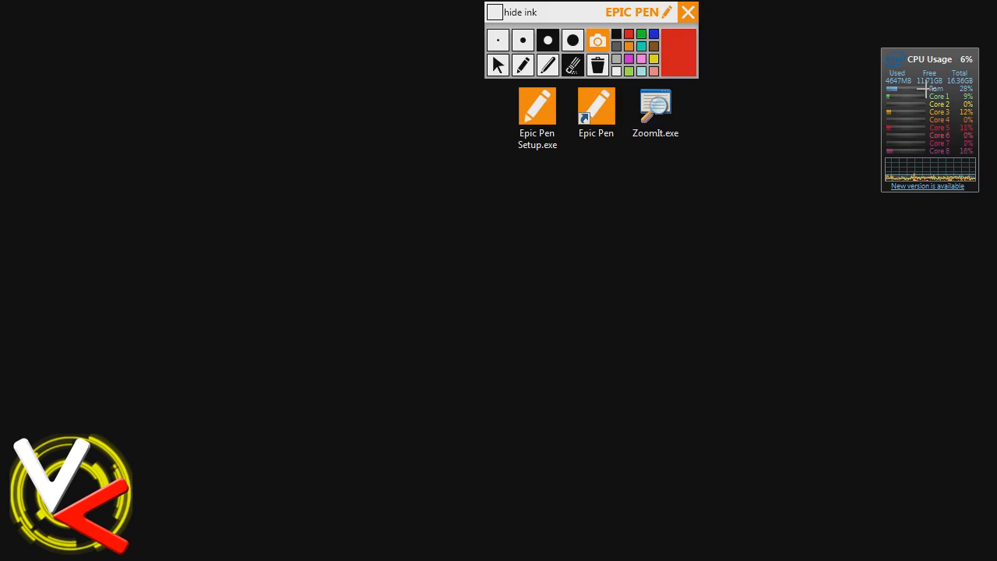
pyautogui.moveTo(258, 362)
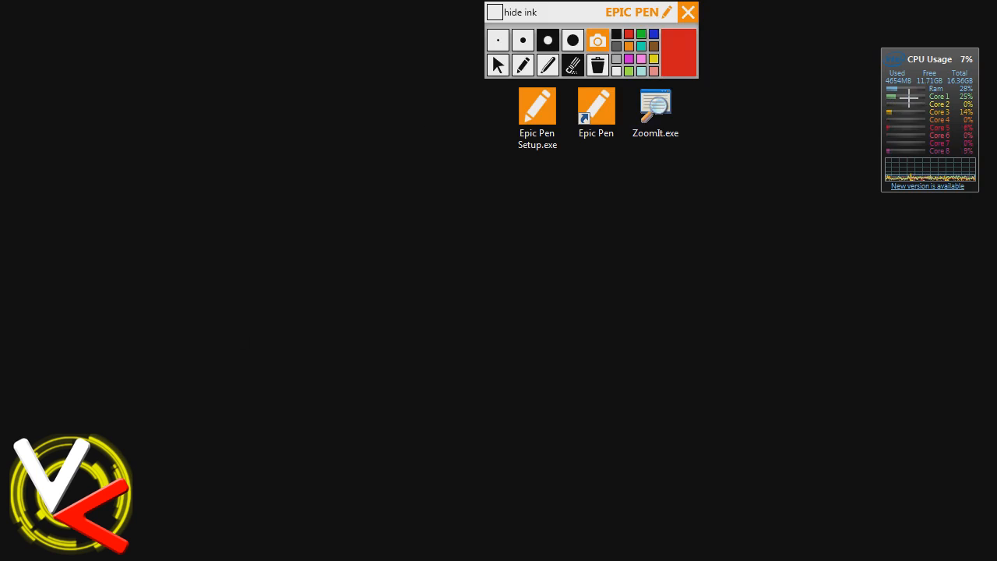
pyautogui.moveTo(523, 65)
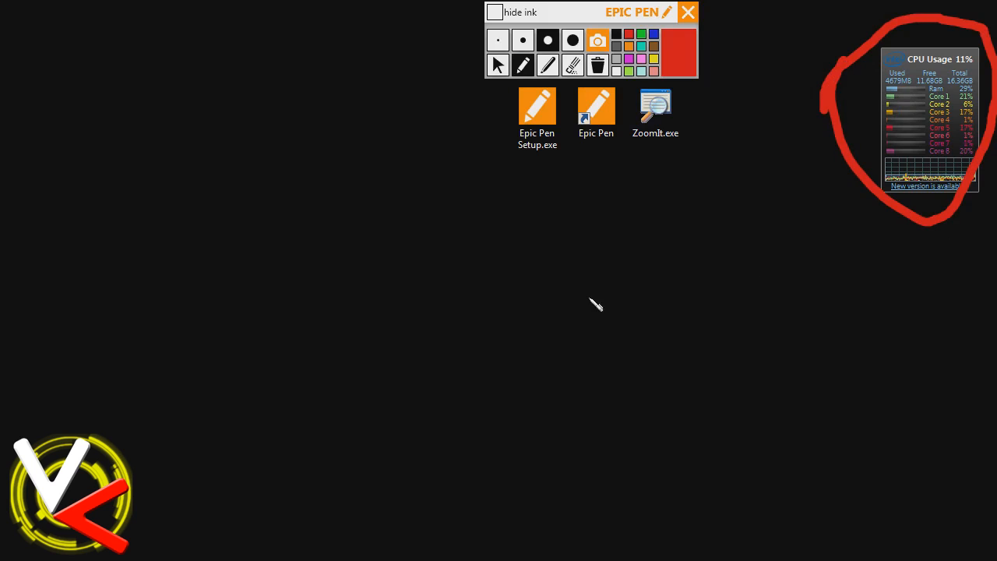
# Circle the CPU usage gadget in red.
pyautogui.moveTo(692, 261); pyautogui.dragTo(817, 168)
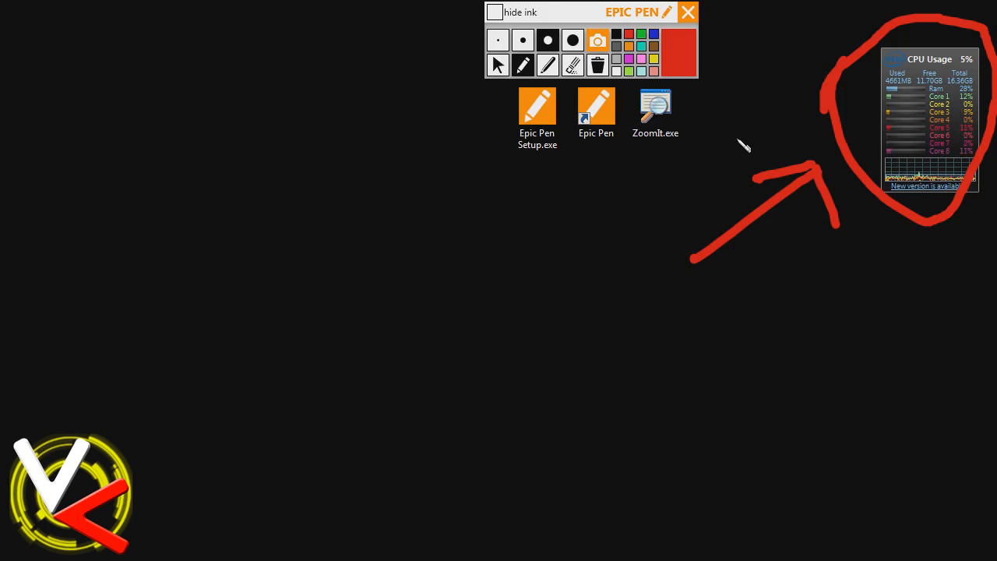
pyautogui.moveTo(620, 188)
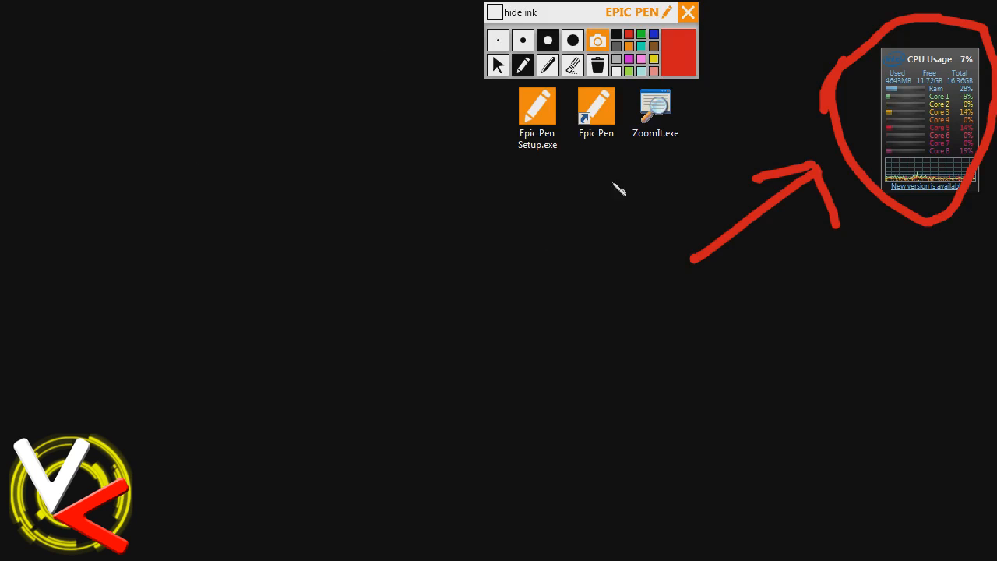
pyautogui.moveTo(527, 194)
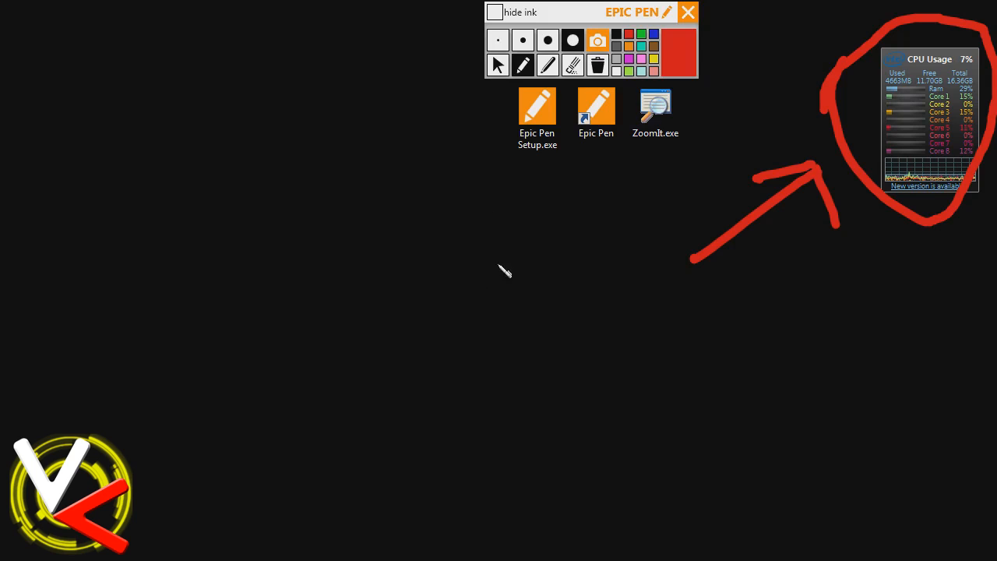
pyautogui.moveTo(542, 310)
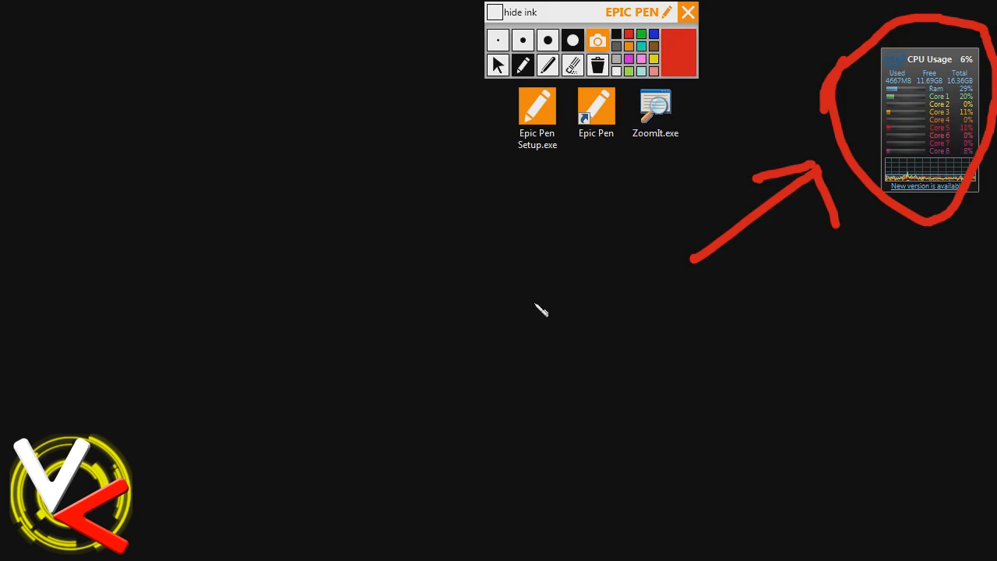
pyautogui.moveTo(551, 283)
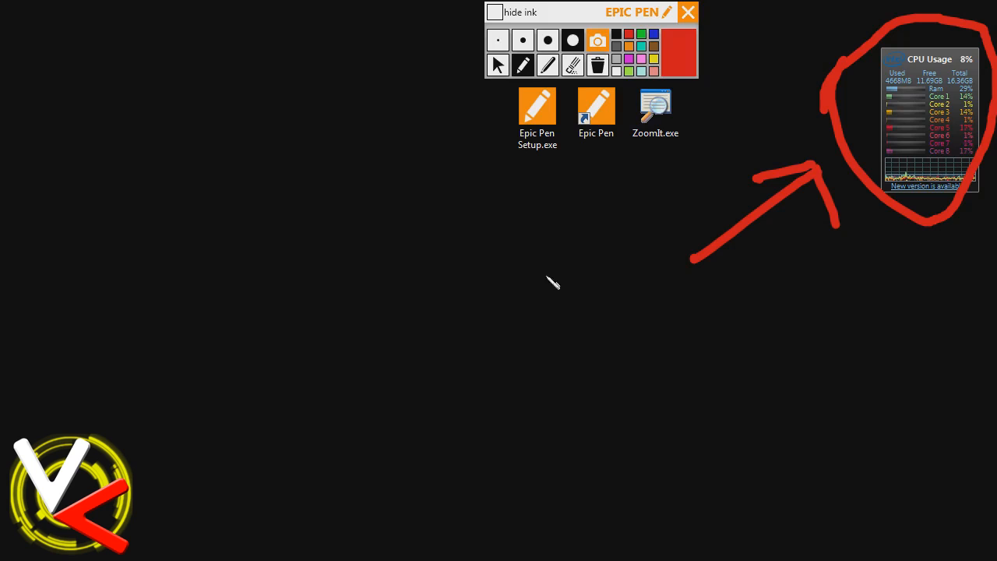
# Draw a red spiral and vertical red strokes beside it on the desktop.
pyautogui.moveTo(557, 221); pyautogui.dragTo(580, 280)
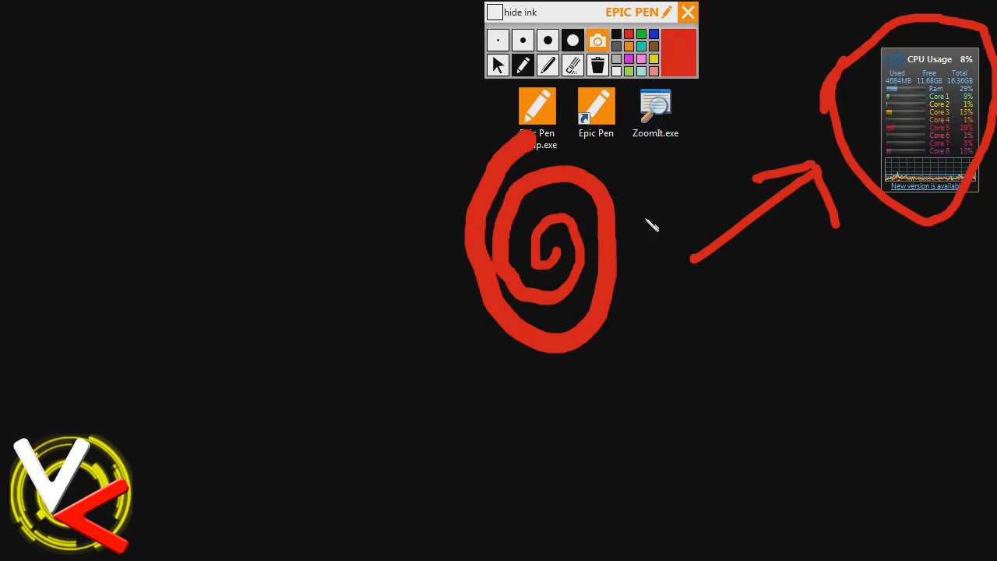
pyautogui.moveTo(646, 262)
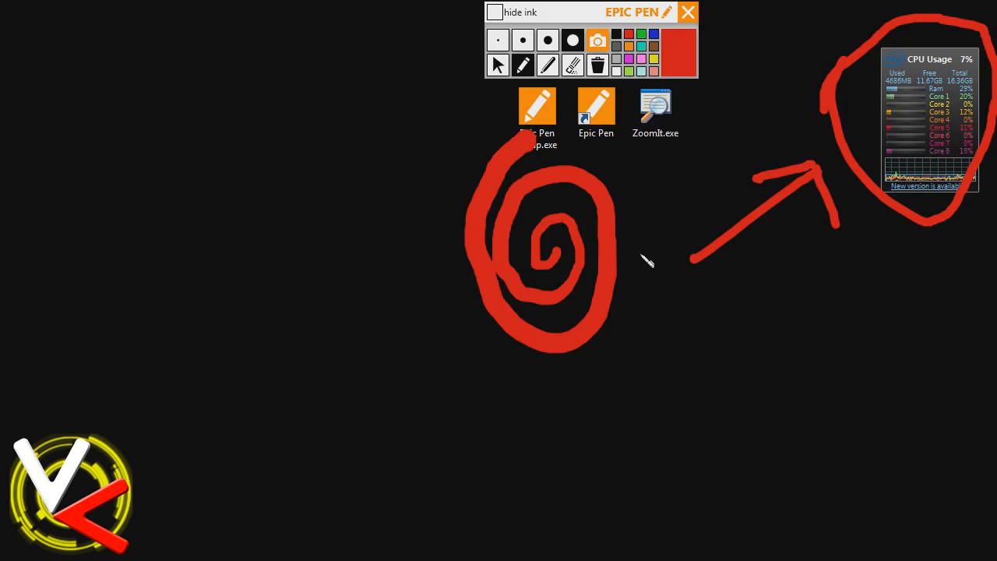
pyautogui.moveTo(660, 225)
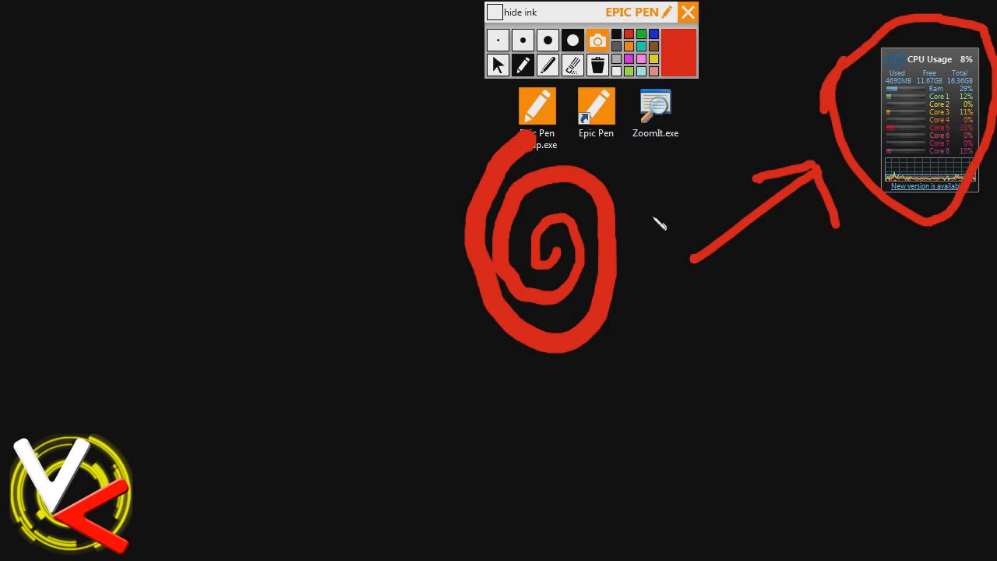
pyautogui.moveTo(657, 190); pyautogui.dragTo(647, 320)
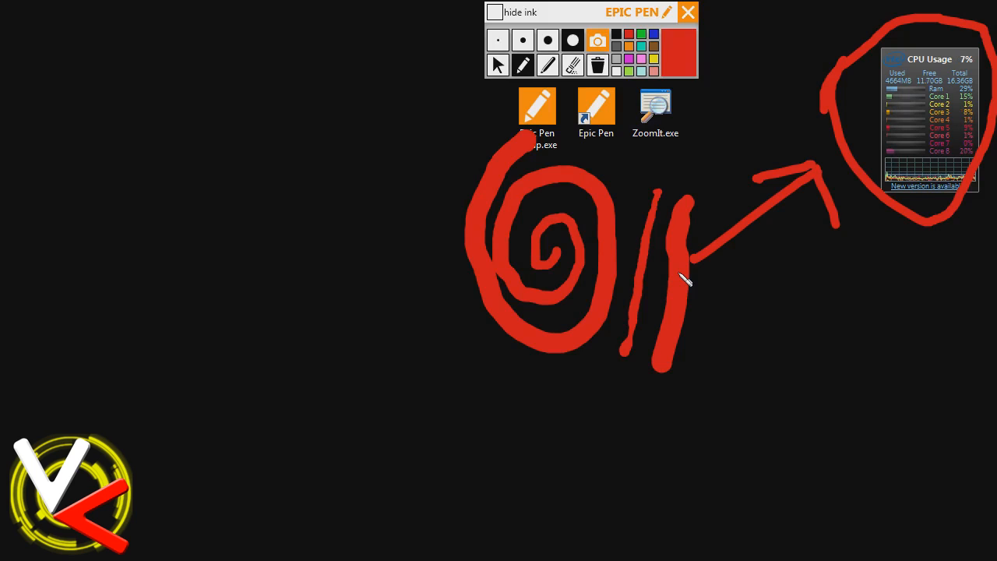
pyautogui.moveTo(807, 263)
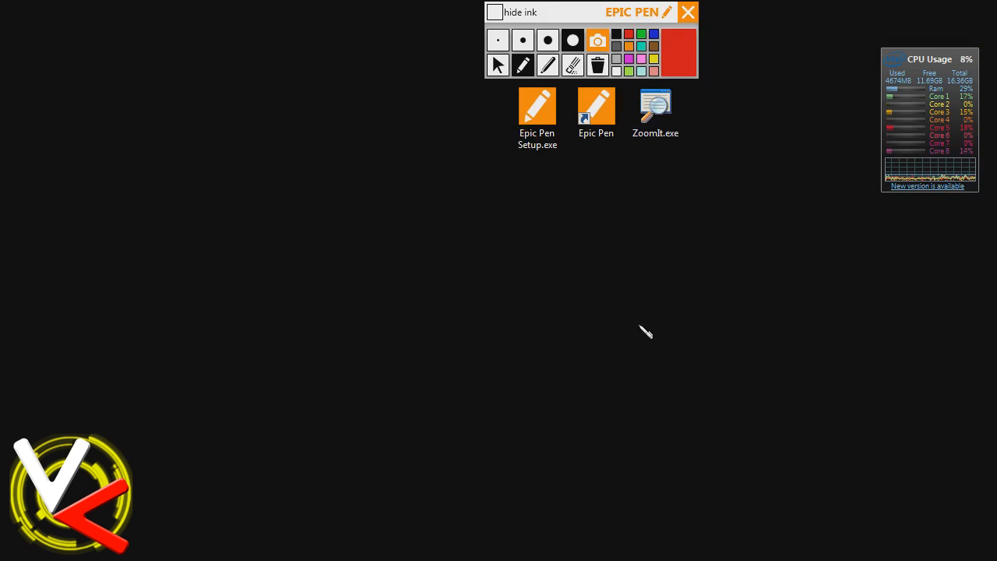
pyautogui.moveTo(631, 337)
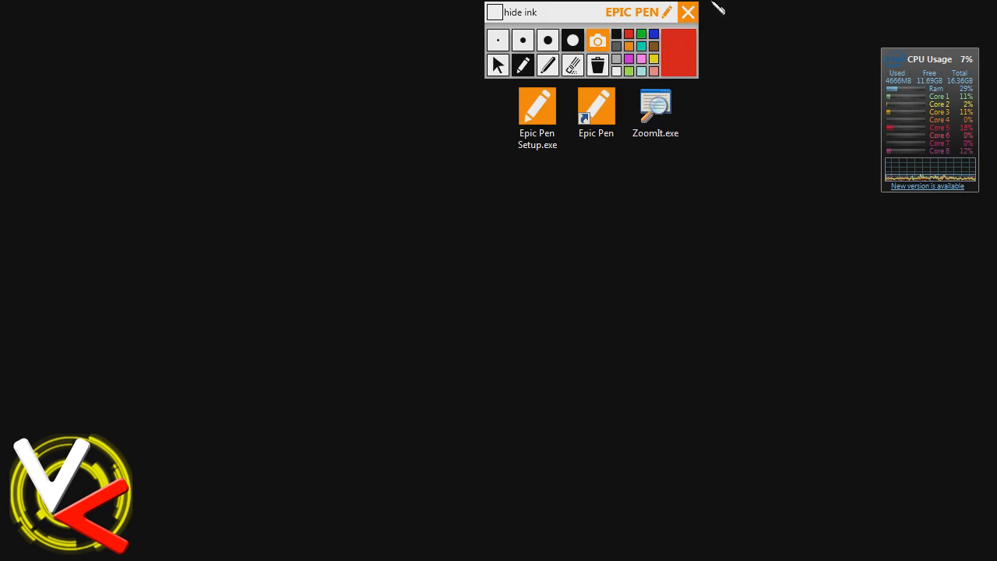
# Quit Epic Pen and launch ZoomIt.exe from the desktop.
pyautogui.click(687, 12)
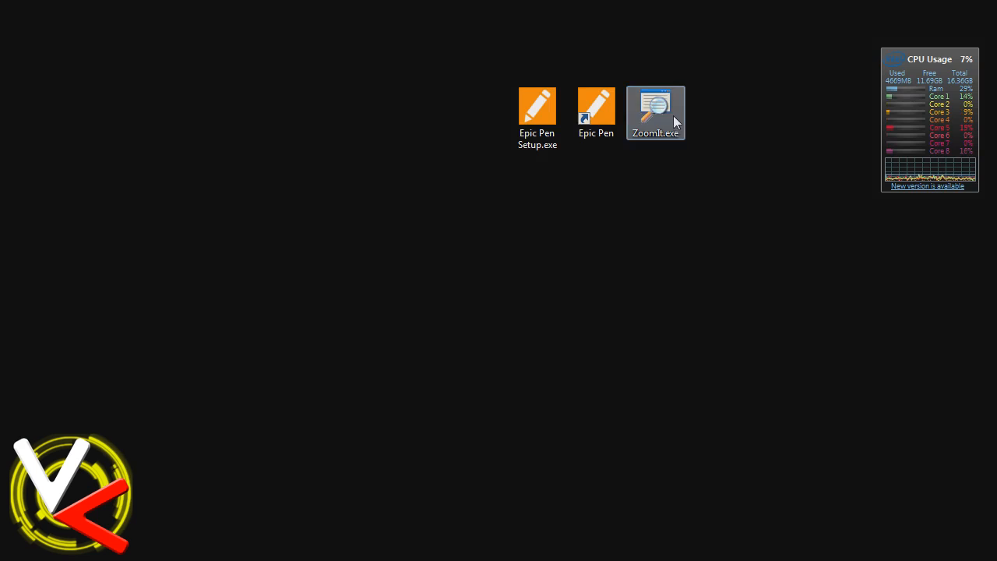
pyautogui.doubleClick(654, 112)
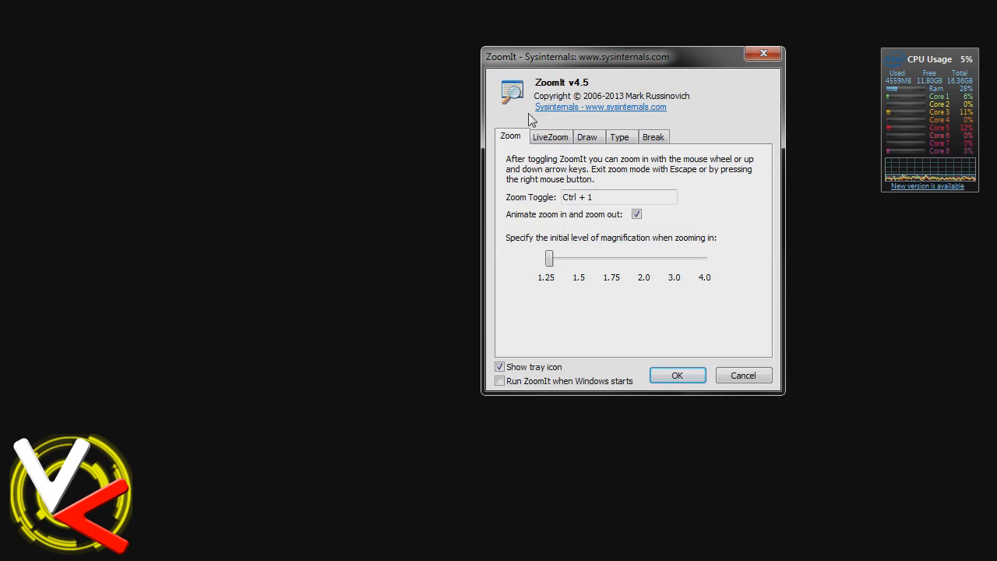
pyautogui.moveTo(704, 271)
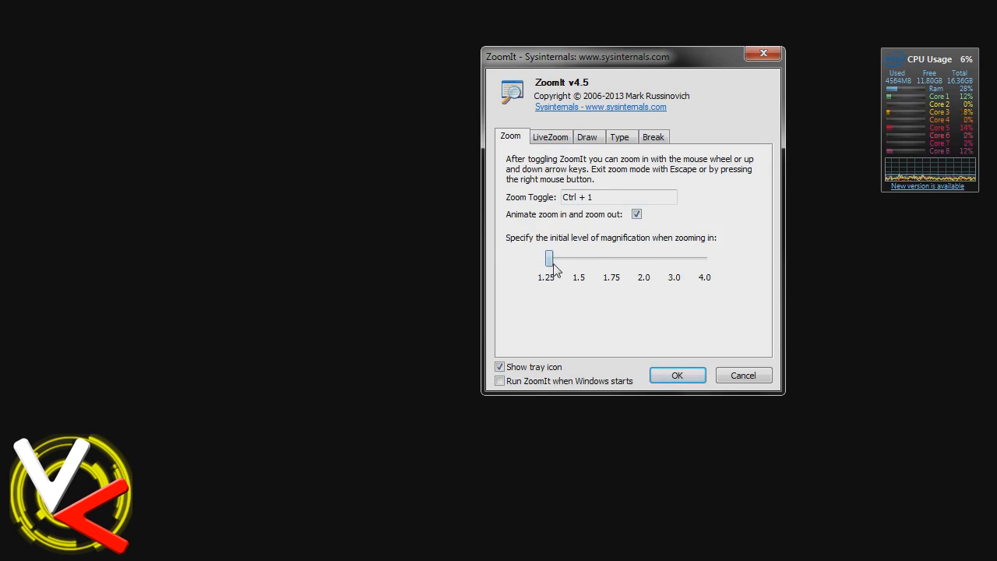
pyautogui.moveTo(697, 273)
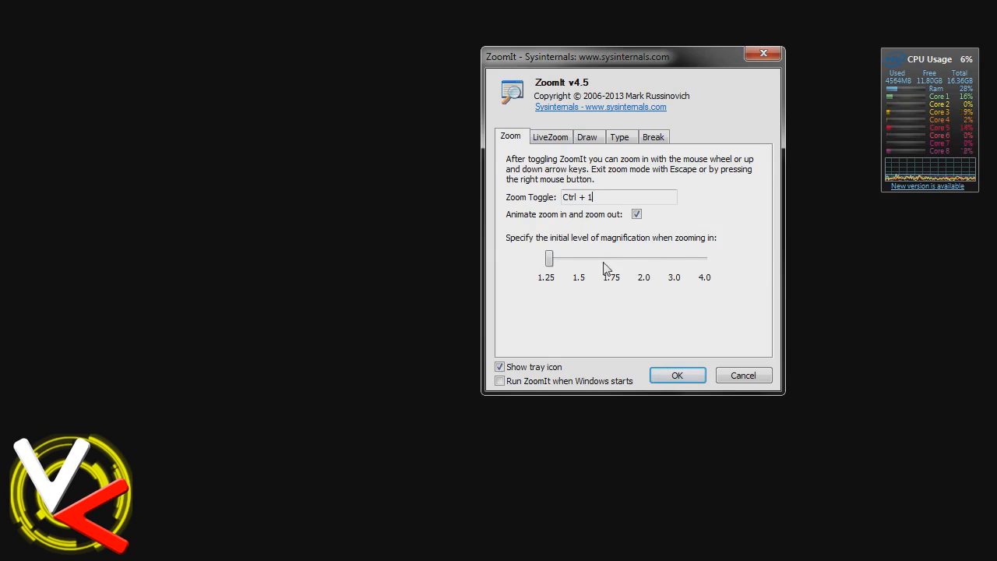
pyautogui.moveTo(645, 271)
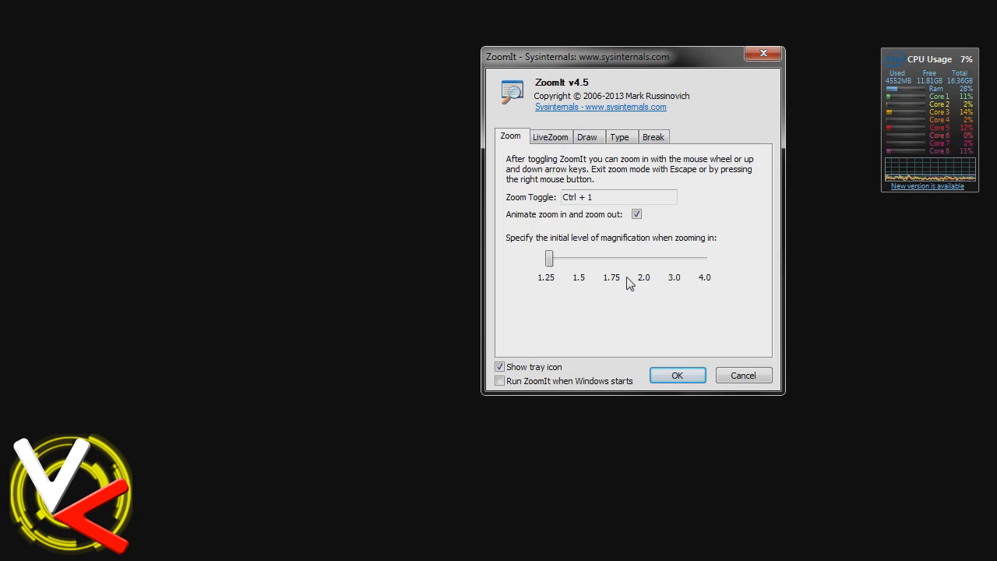
# Show the LiveZoom settings page in ZoomIt's options.
pyautogui.click(549, 137)
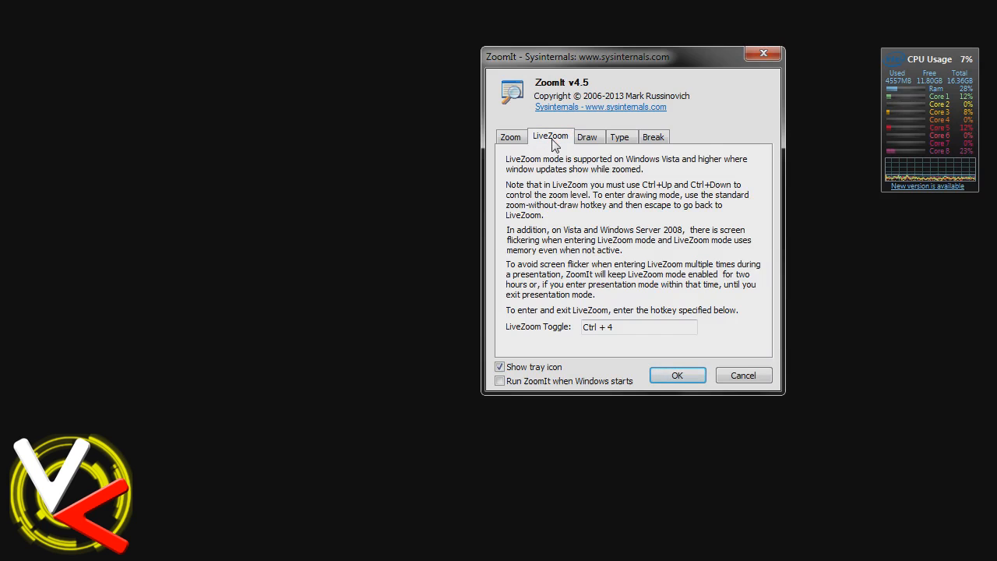
pyautogui.moveTo(592, 281)
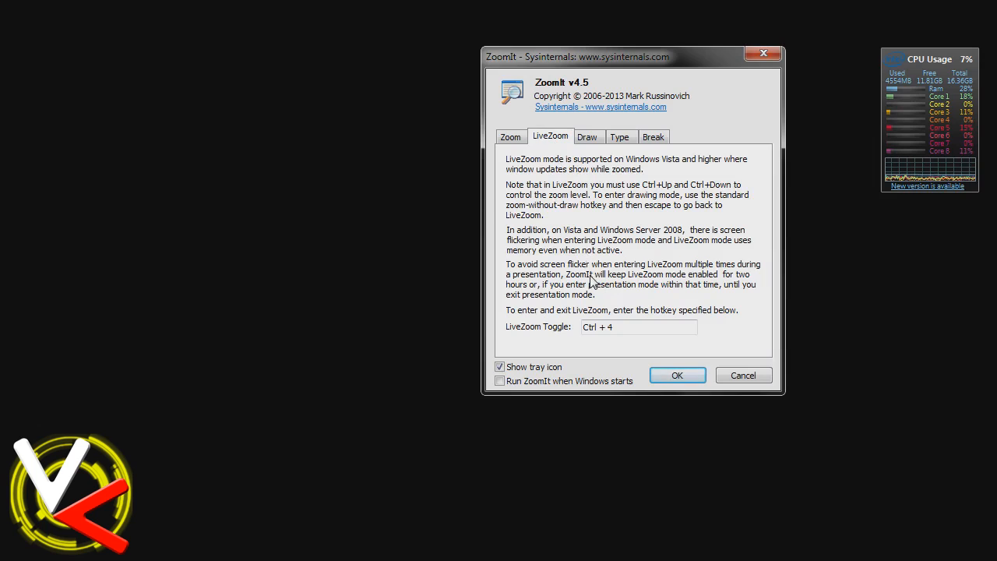
pyautogui.moveTo(526, 268)
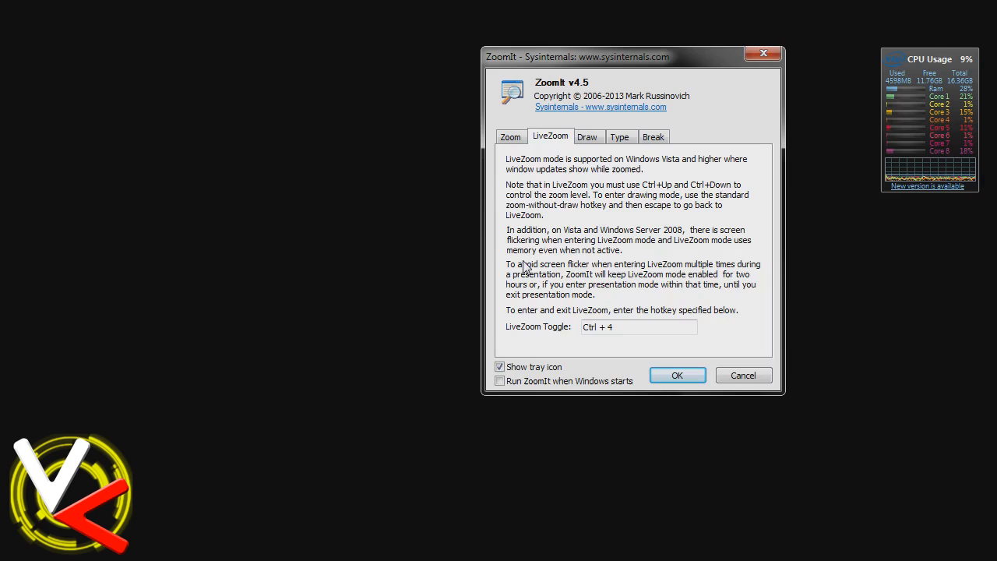
pyautogui.moveTo(626, 121)
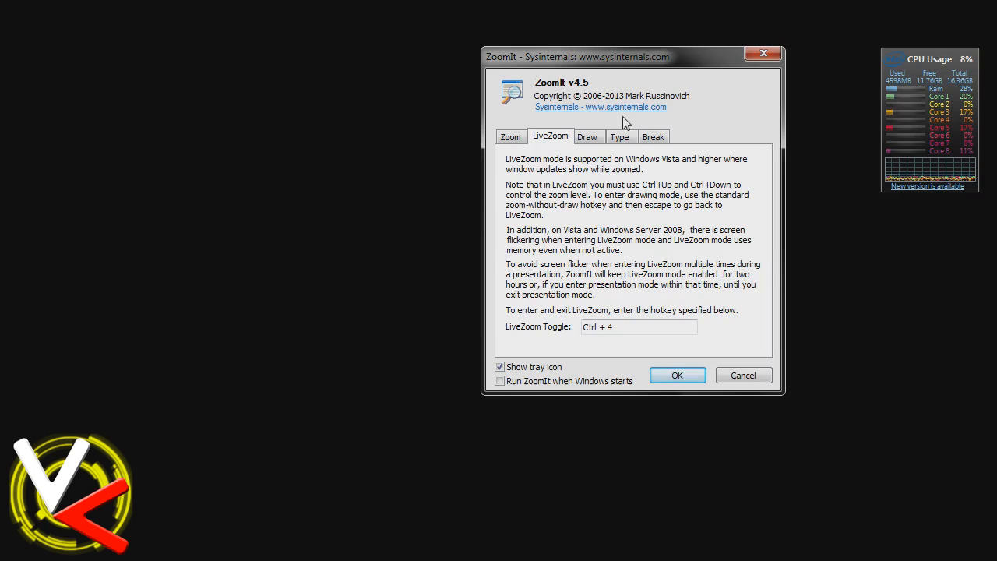
# Show the Draw settings page in ZoomIt's options.
pyautogui.click(588, 137)
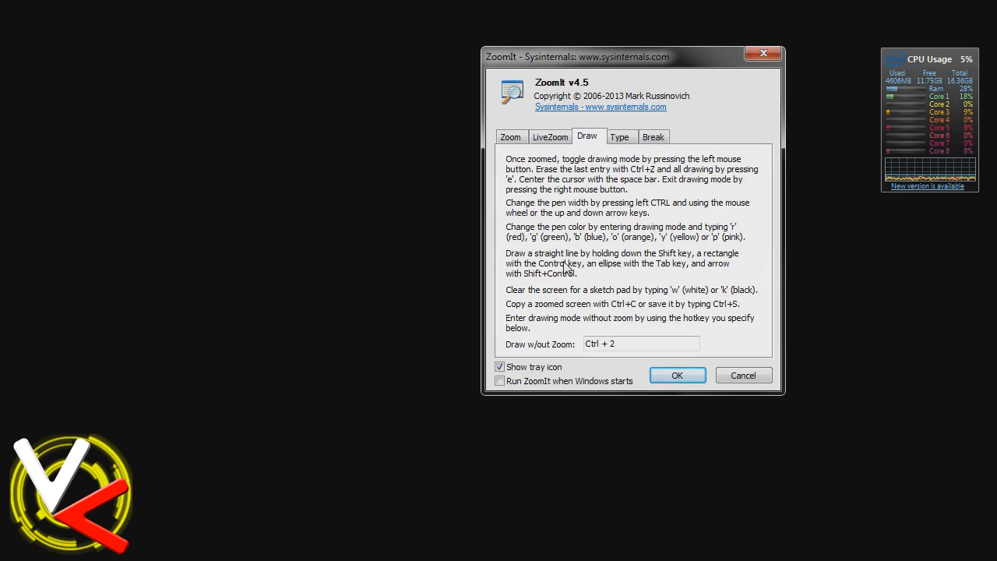
pyautogui.moveTo(532, 222)
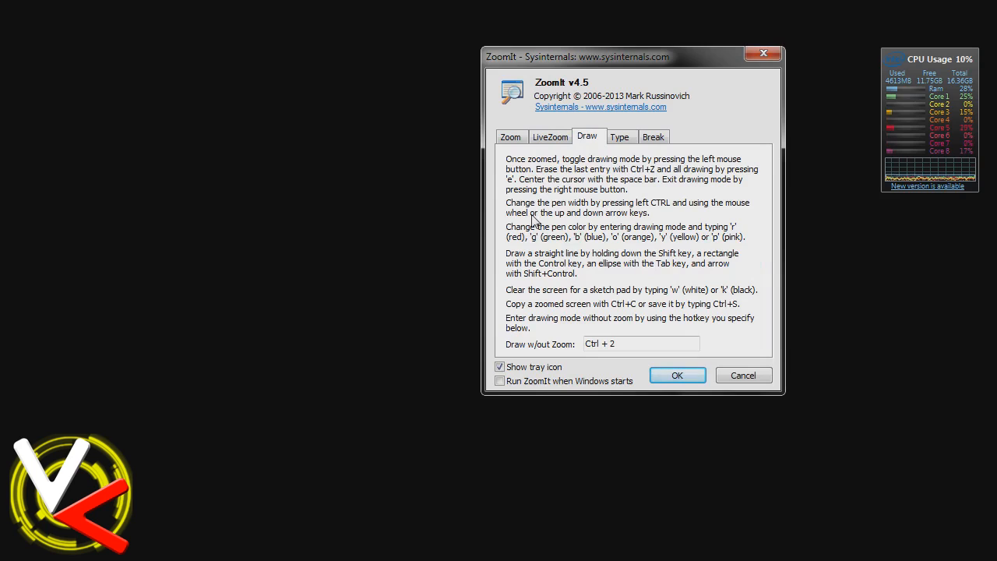
pyautogui.moveTo(660, 181)
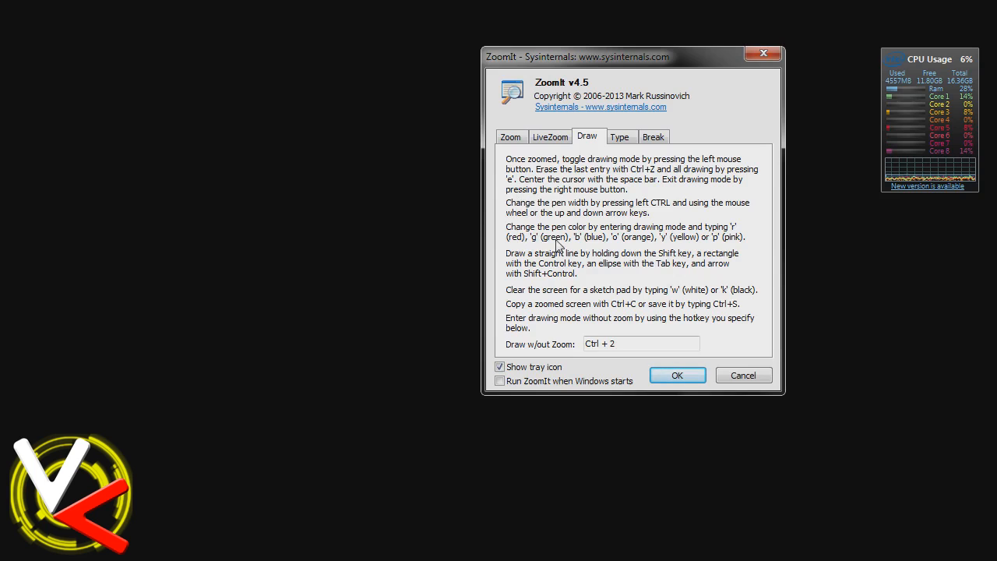
pyautogui.moveTo(511, 249)
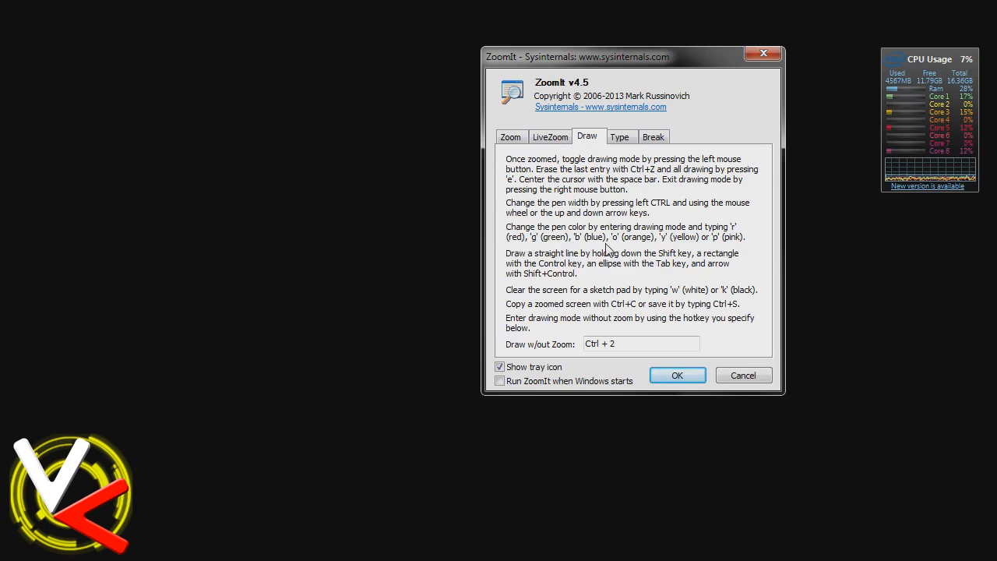
pyautogui.moveTo(773, 316)
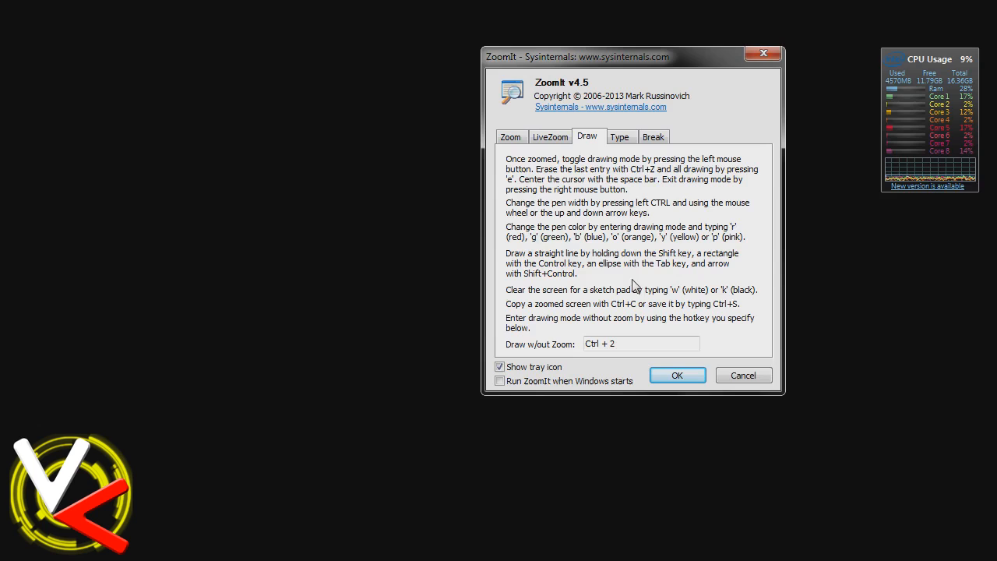
pyautogui.moveTo(507, 265)
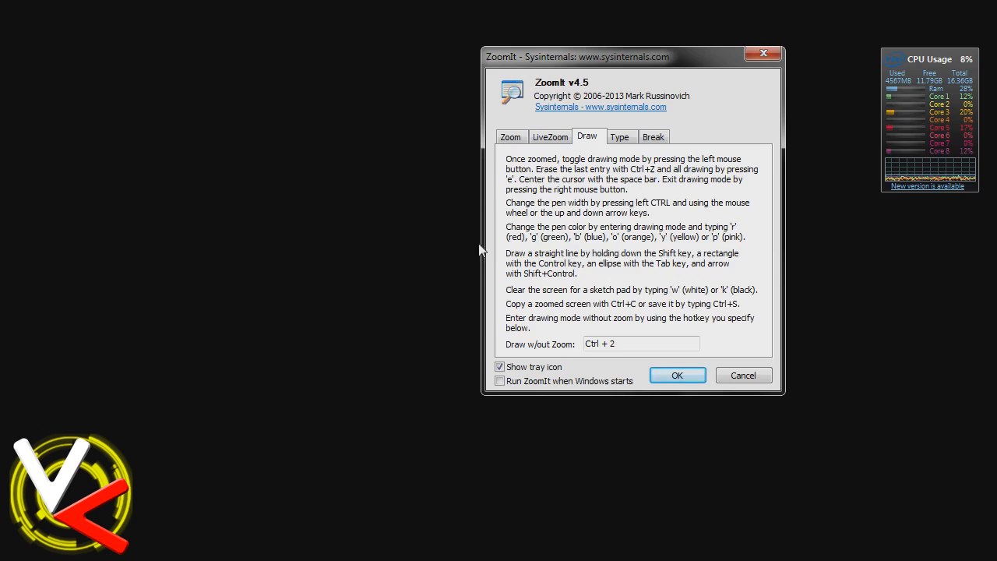
pyautogui.moveTo(502, 262)
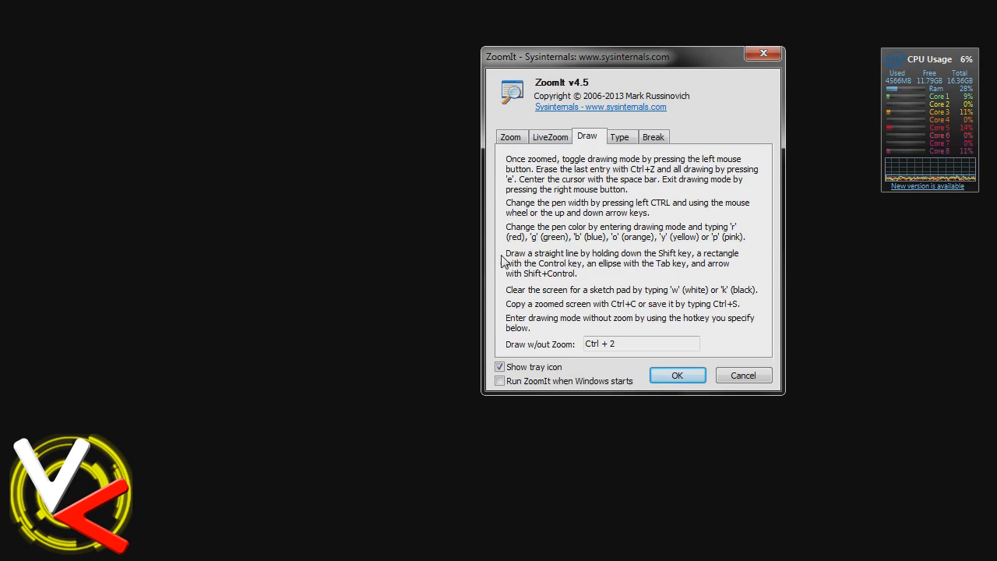
pyautogui.moveTo(589, 253)
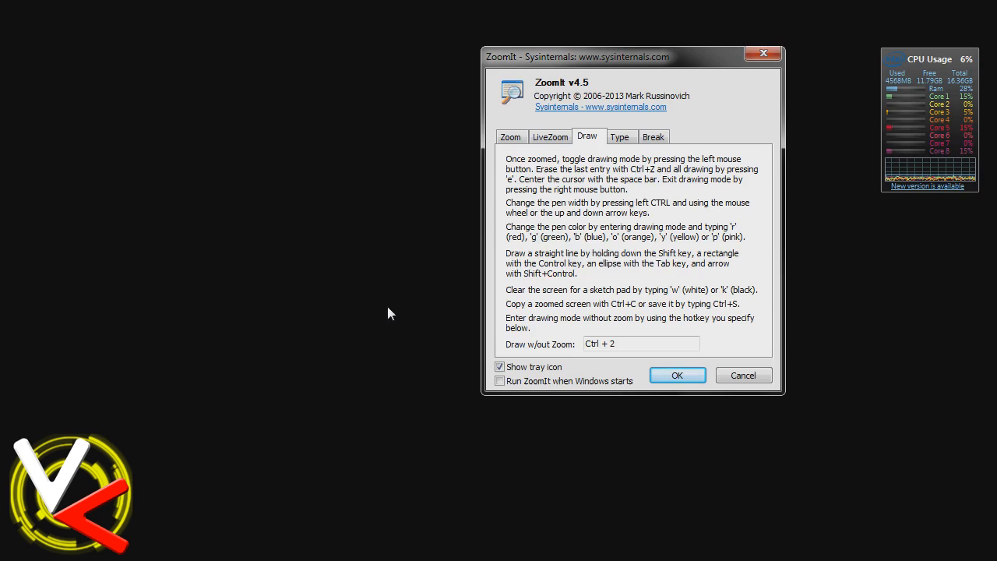
pyautogui.moveTo(576, 286)
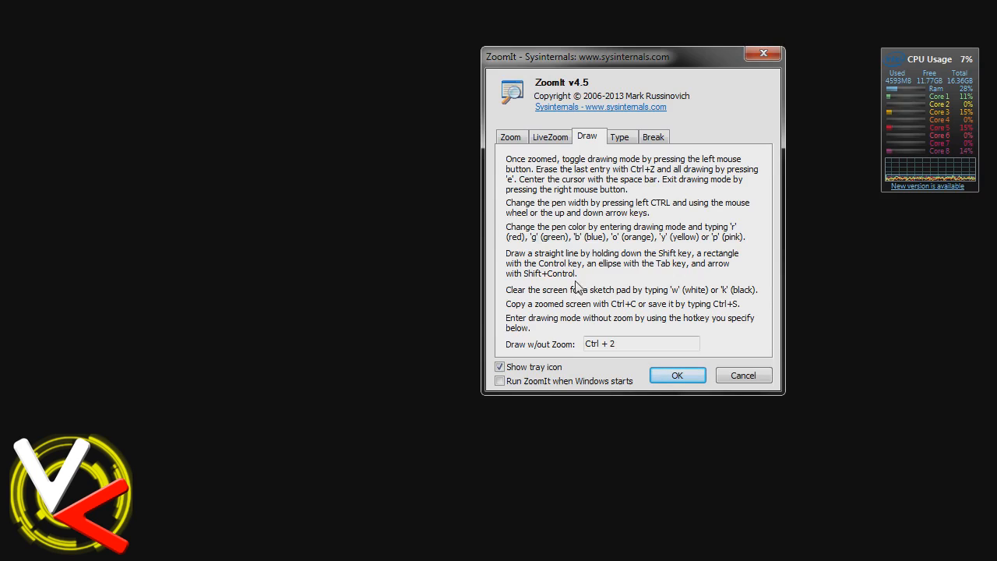
pyautogui.moveTo(688, 277)
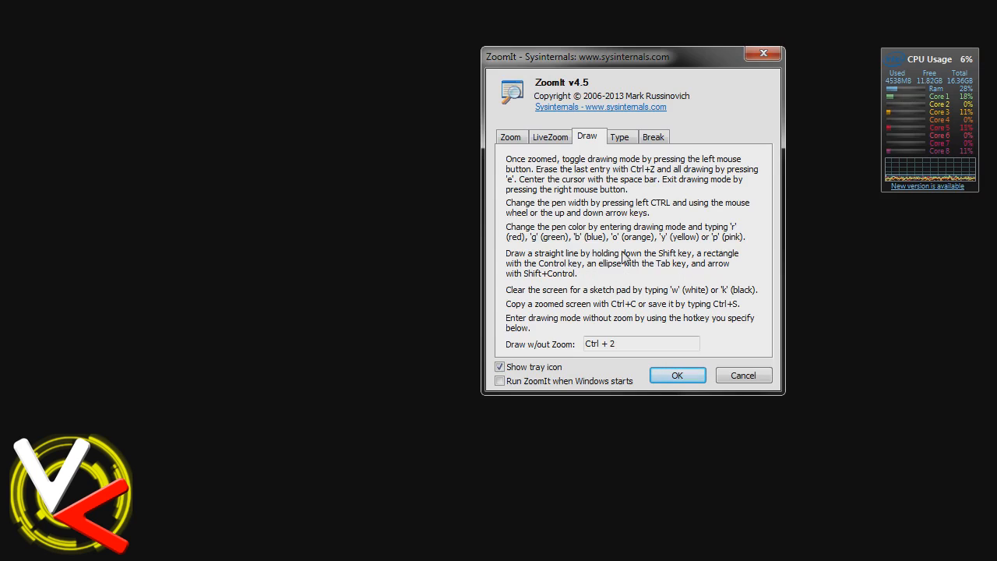
pyautogui.moveTo(729, 302)
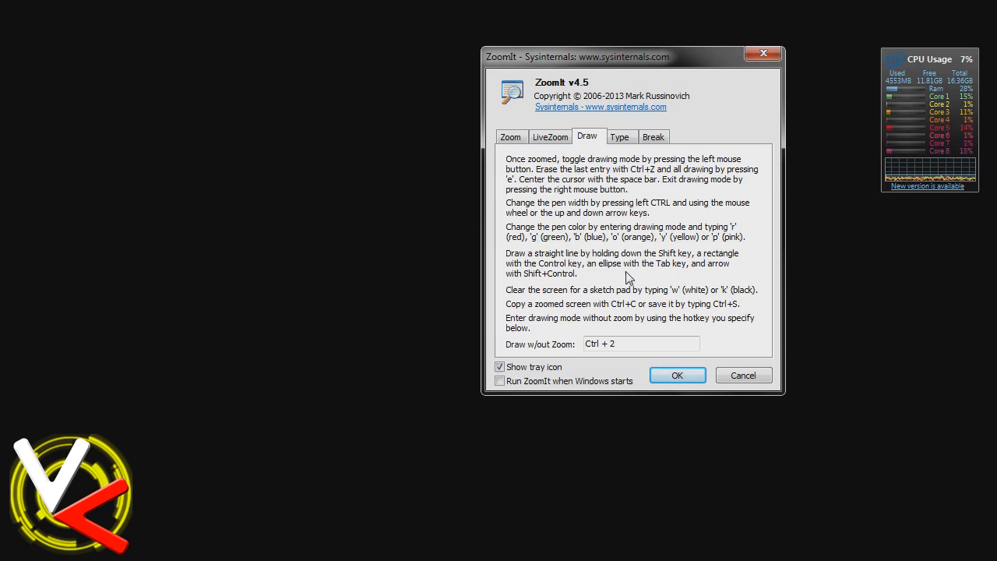
pyautogui.moveTo(573, 128)
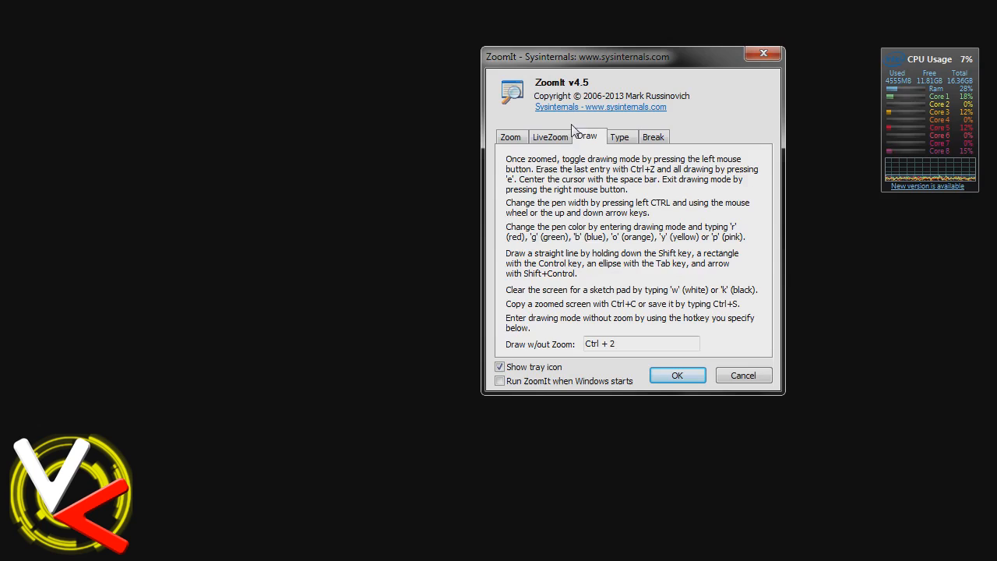
# Show the Type settings page in ZoomIt's options.
pyautogui.click(620, 136)
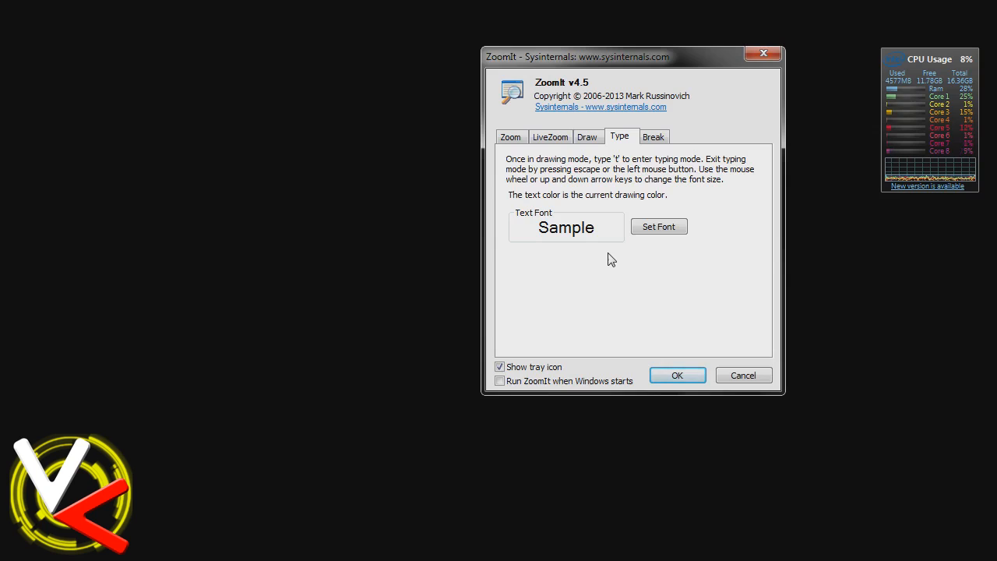
pyautogui.moveTo(573, 158)
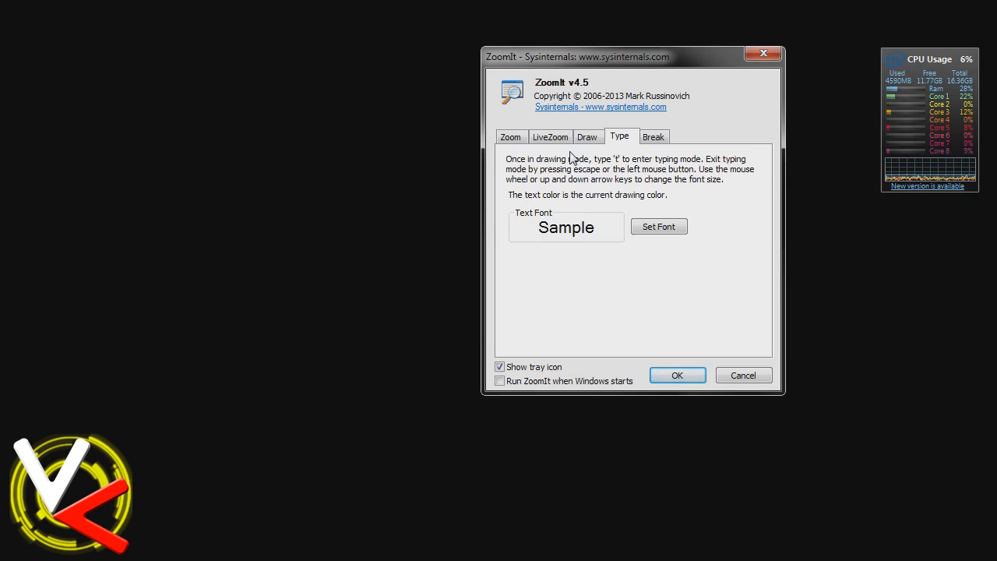
# Review the Break settings, move the options window off the icons, return to the Zoom page.
pyautogui.click(654, 137)
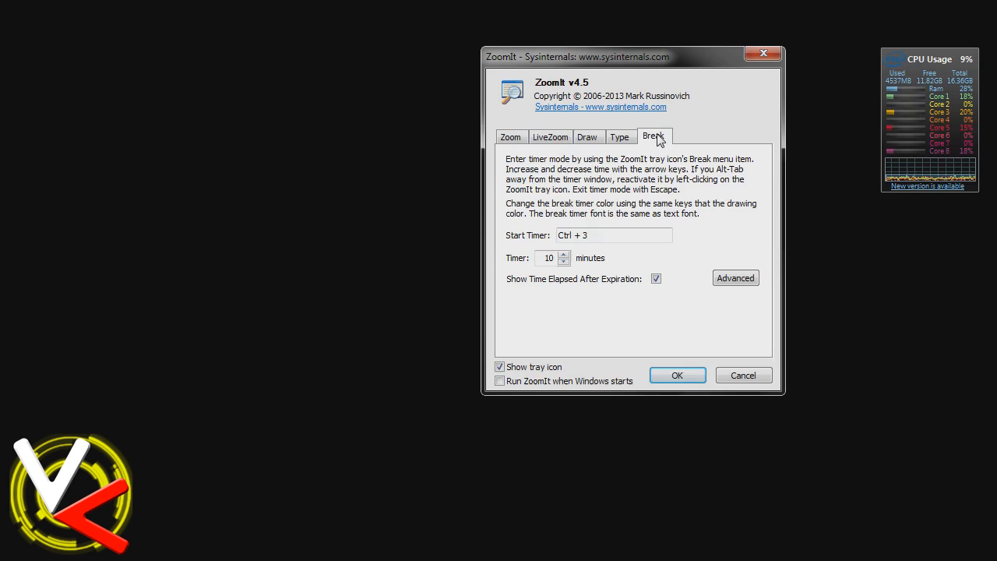
pyautogui.moveTo(640, 67)
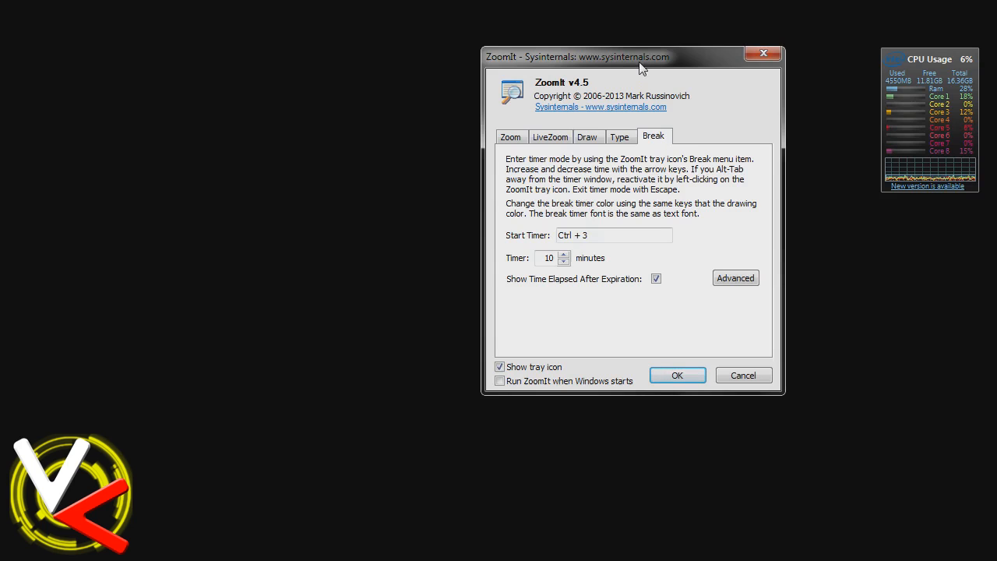
pyautogui.moveTo(638, 56); pyautogui.dragTo(623, 141)
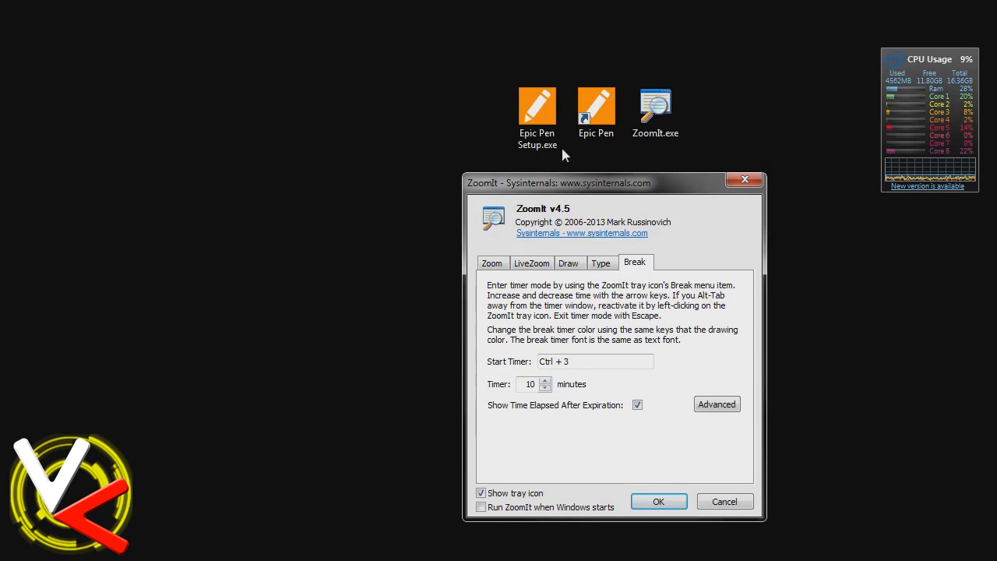
pyautogui.moveTo(273, 160)
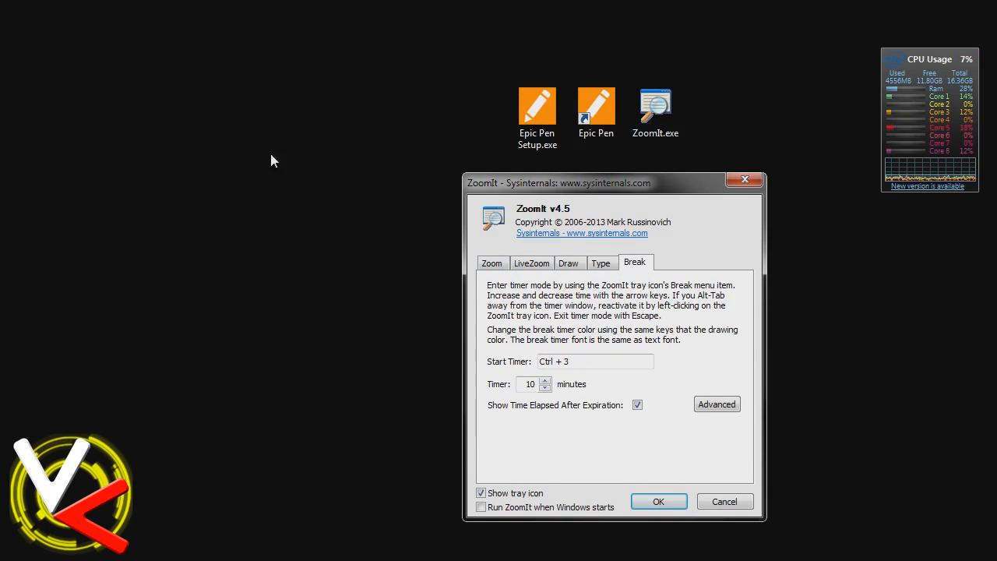
pyautogui.moveTo(526, 302)
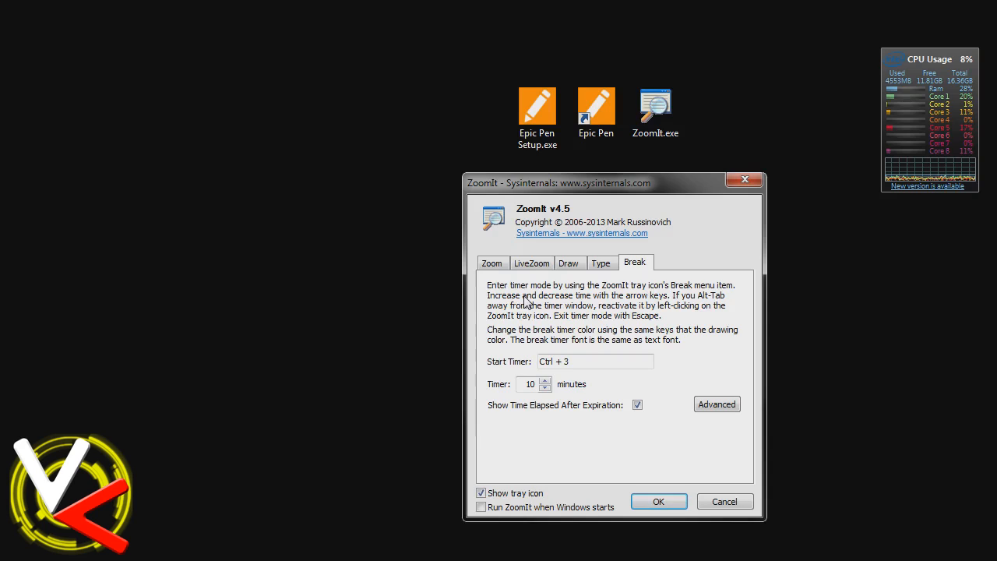
pyautogui.moveTo(629, 249)
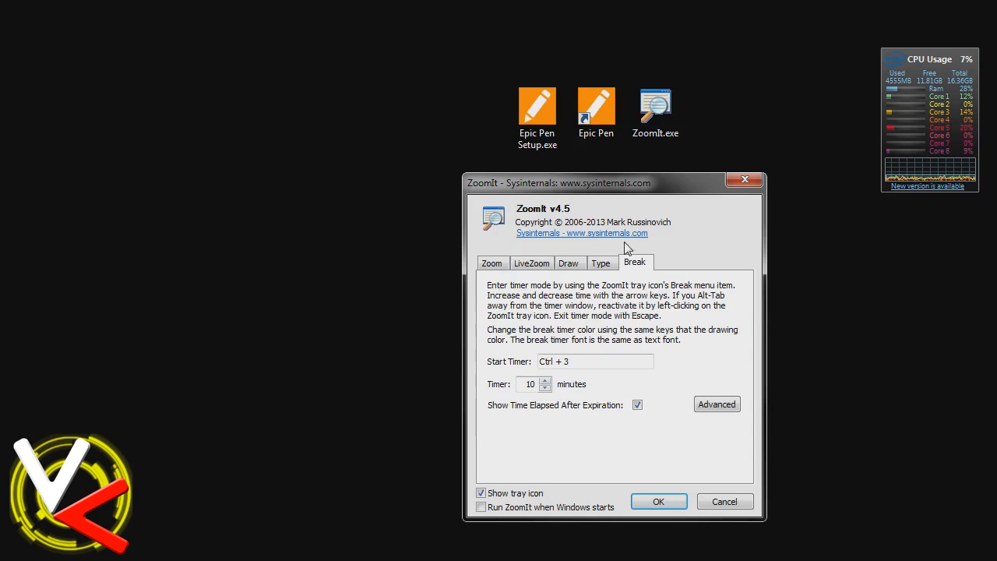
pyautogui.moveTo(210, 250)
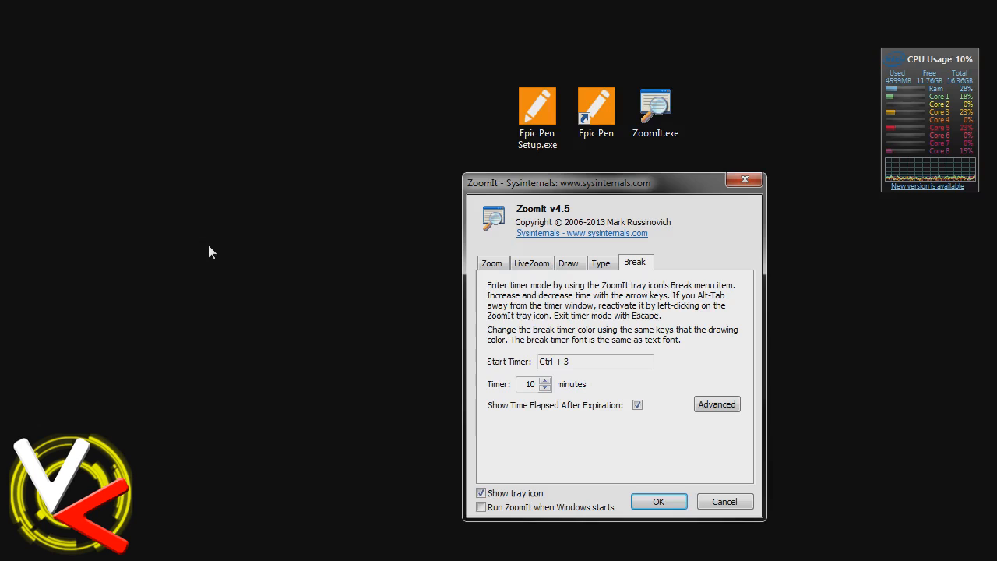
pyautogui.moveTo(704, 234)
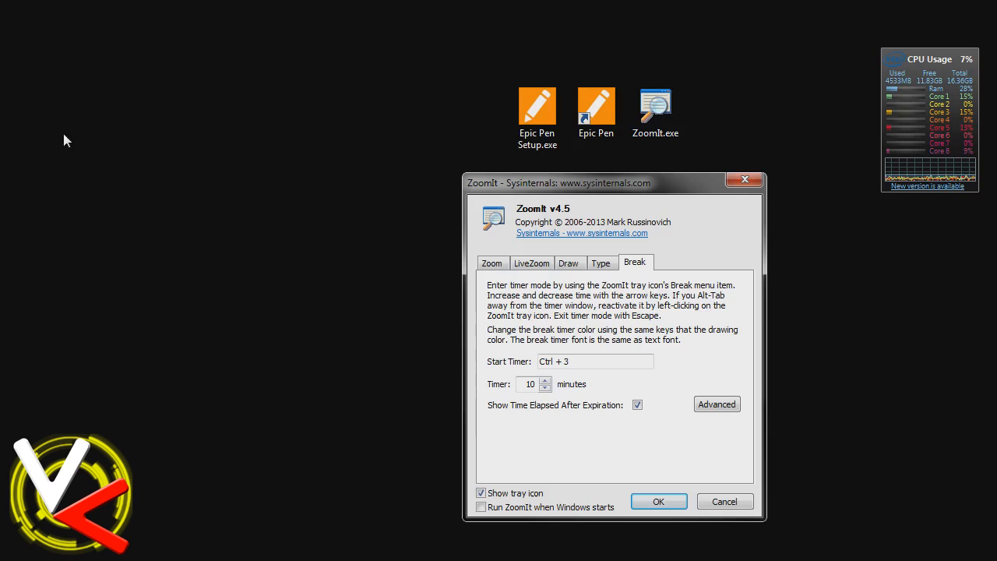
pyautogui.moveTo(206, 107)
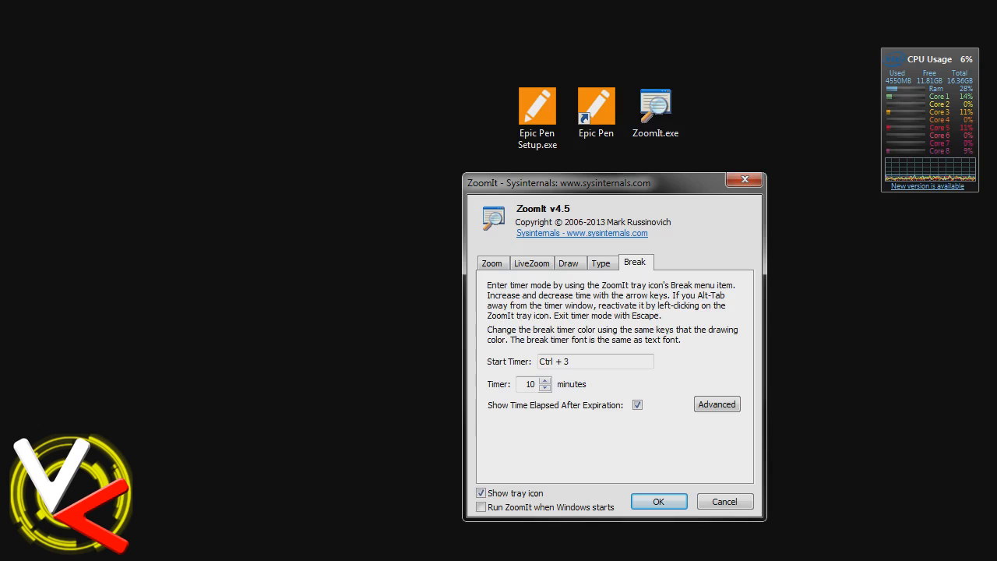
pyautogui.moveTo(505, 287)
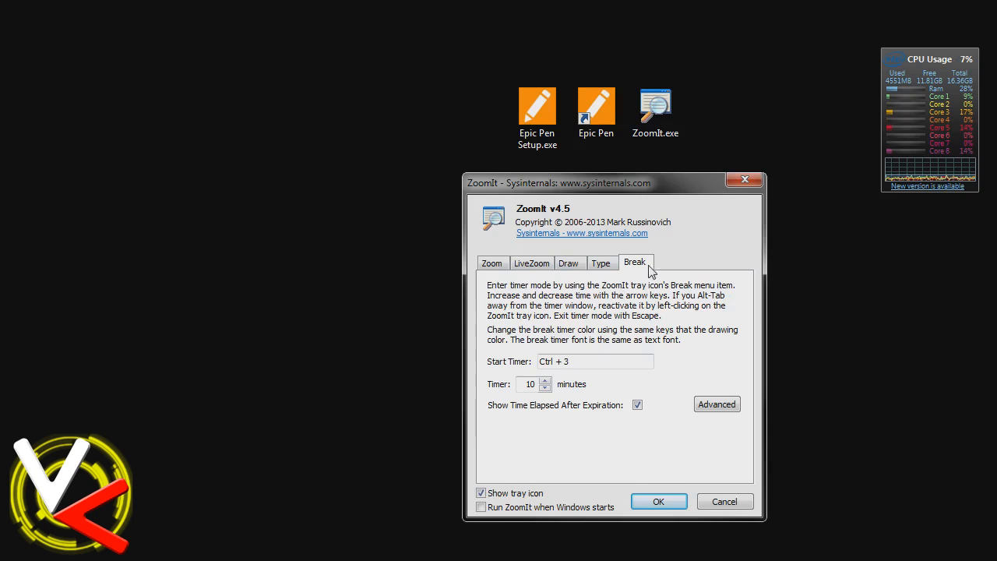
pyautogui.moveTo(510, 277)
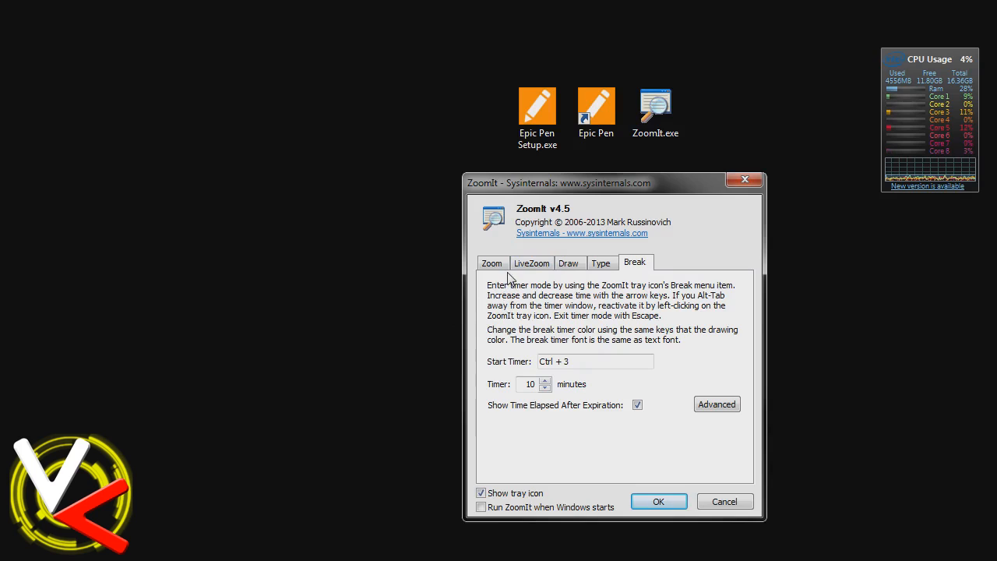
pyautogui.moveTo(504, 389)
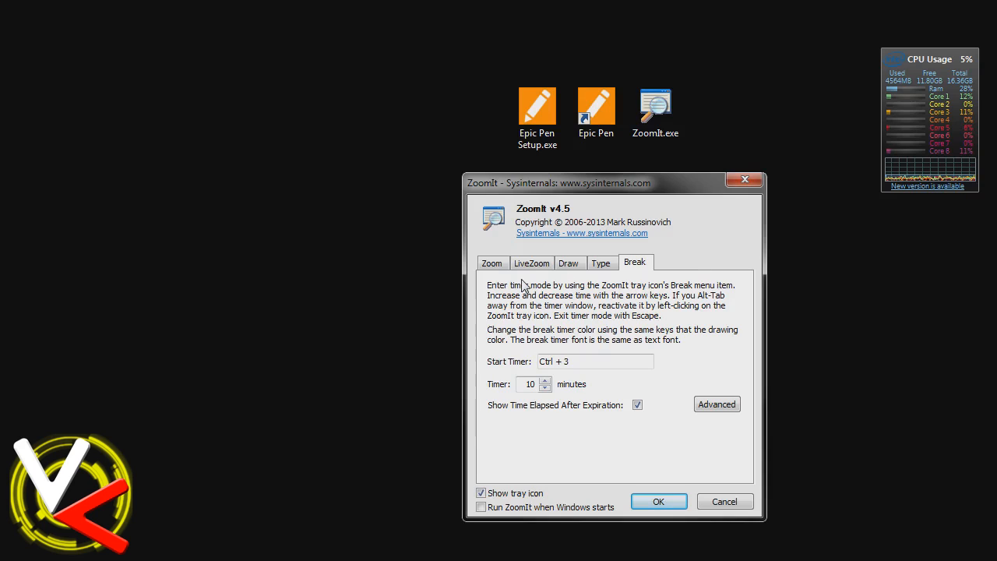
pyautogui.moveTo(403, 265)
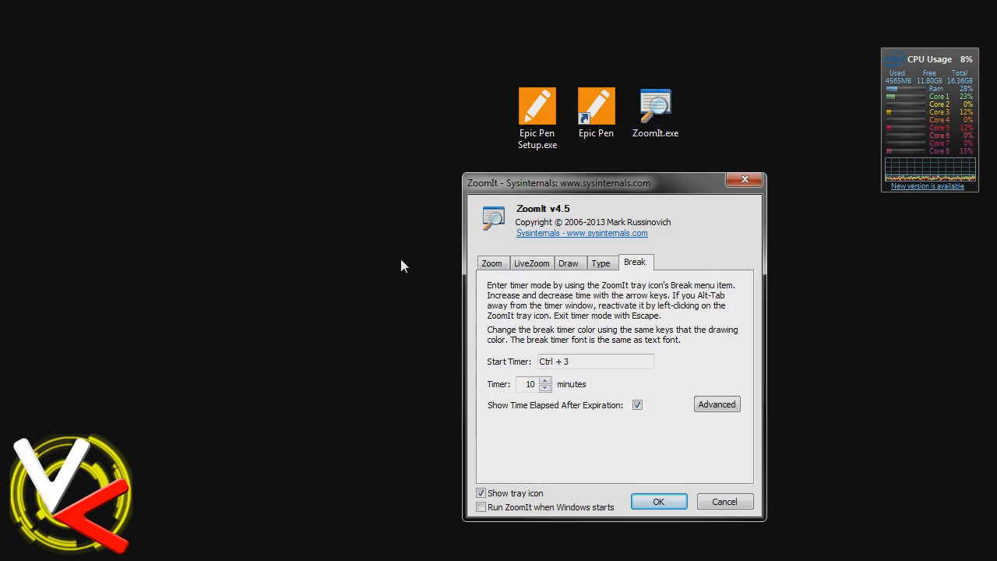
pyautogui.moveTo(465, 279)
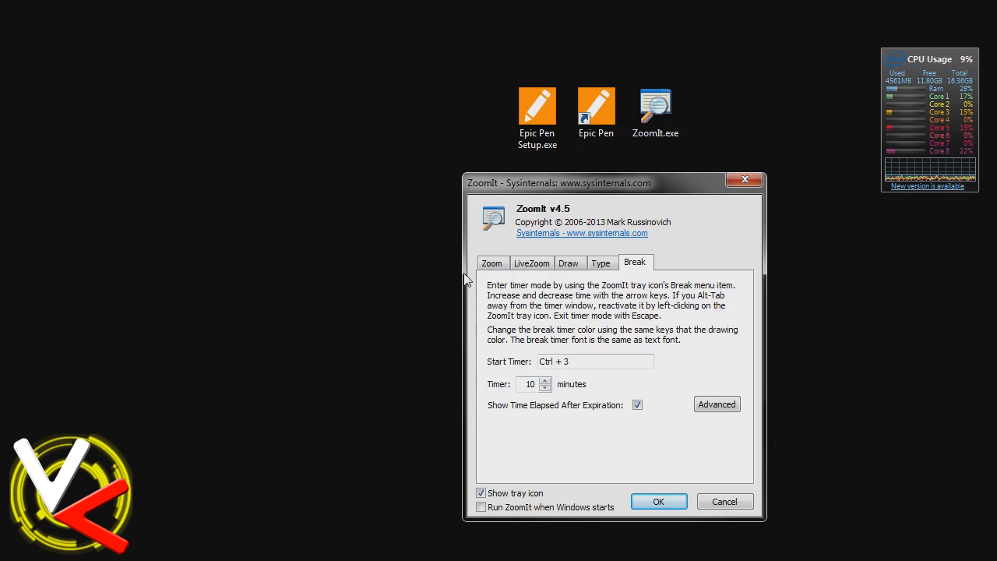
pyautogui.moveTo(548, 187)
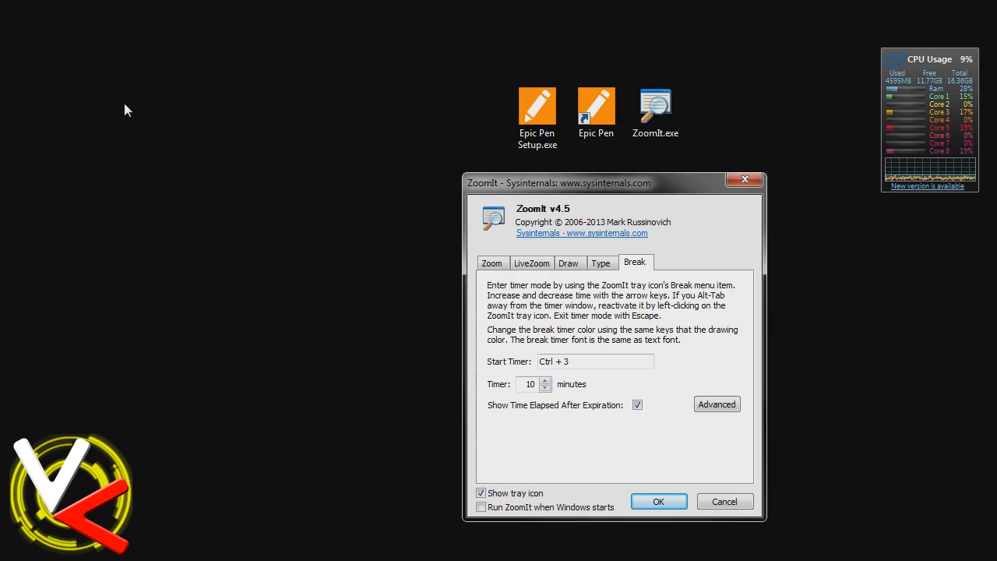
pyautogui.moveTo(277, 91)
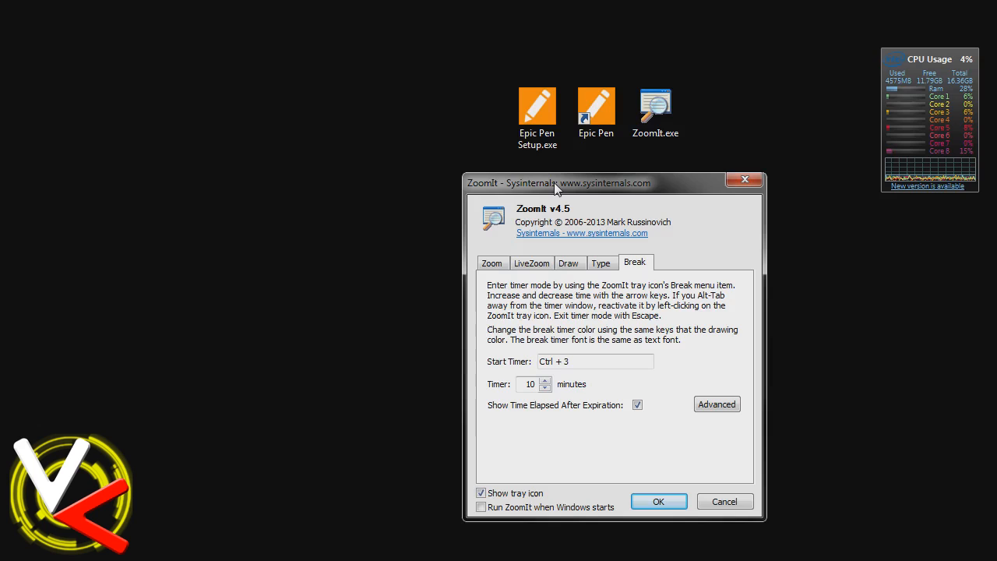
pyautogui.moveTo(576, 186)
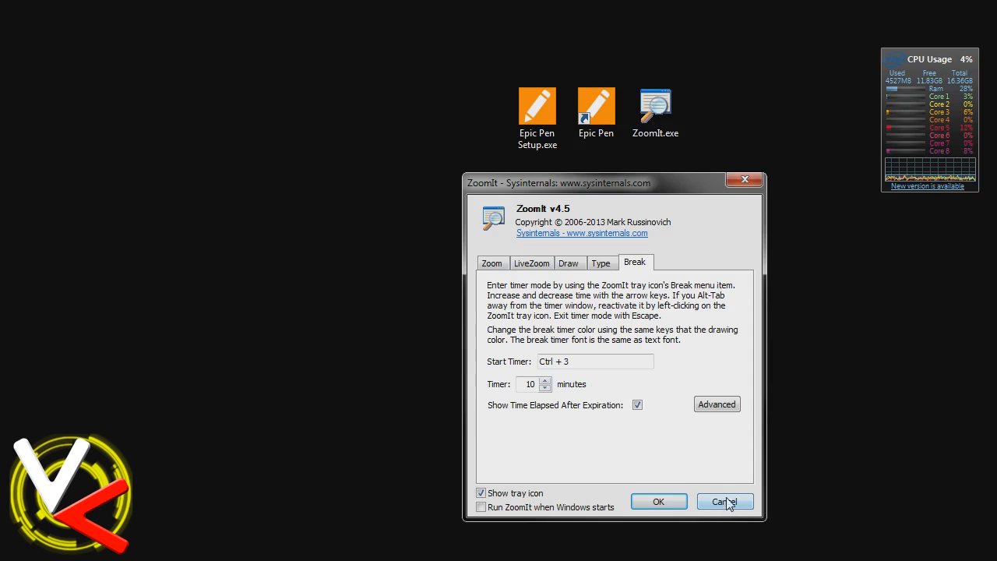
pyautogui.click(492, 262)
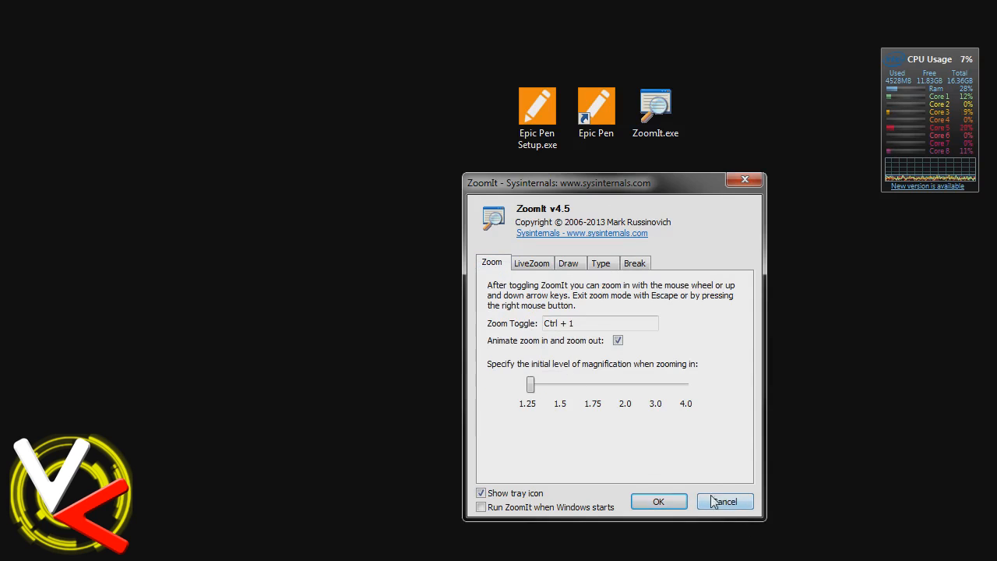
# Cancel out of the ZoomIt options window without changes.
pyautogui.click(724, 501)
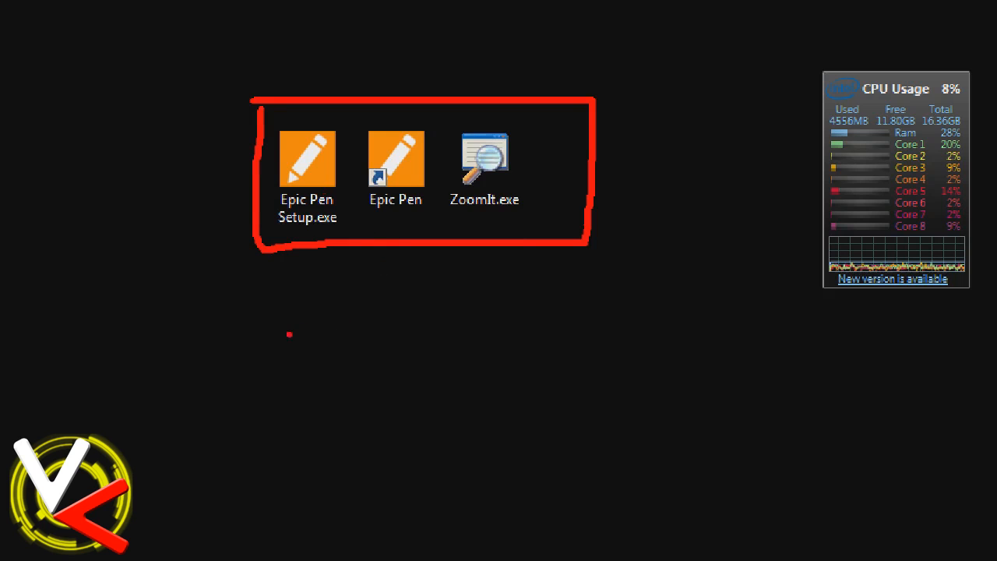
# Draw a line, a large red X and a box beneath the icons with ZoomIt.
pyautogui.moveTo(192, 305); pyautogui.dragTo(736, 323)
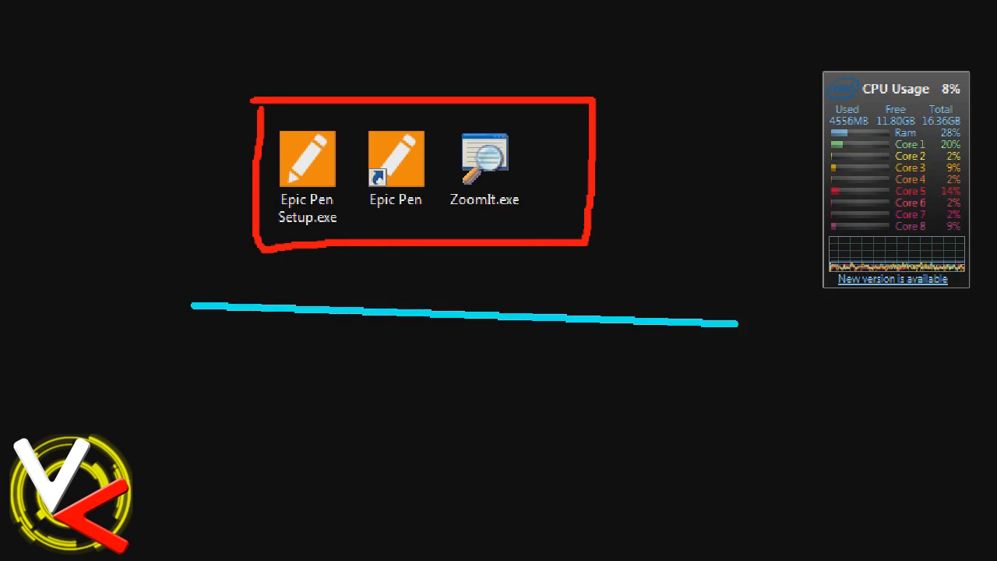
pyautogui.moveTo(138, 224); pyautogui.dragTo(616, 495)
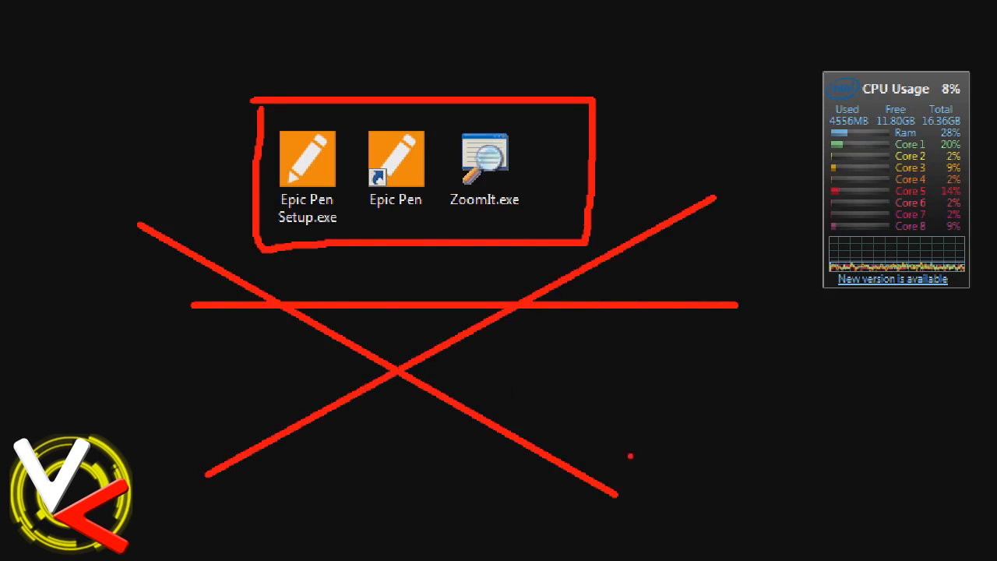
pyautogui.moveTo(318, 355); pyautogui.dragTo(570, 492)
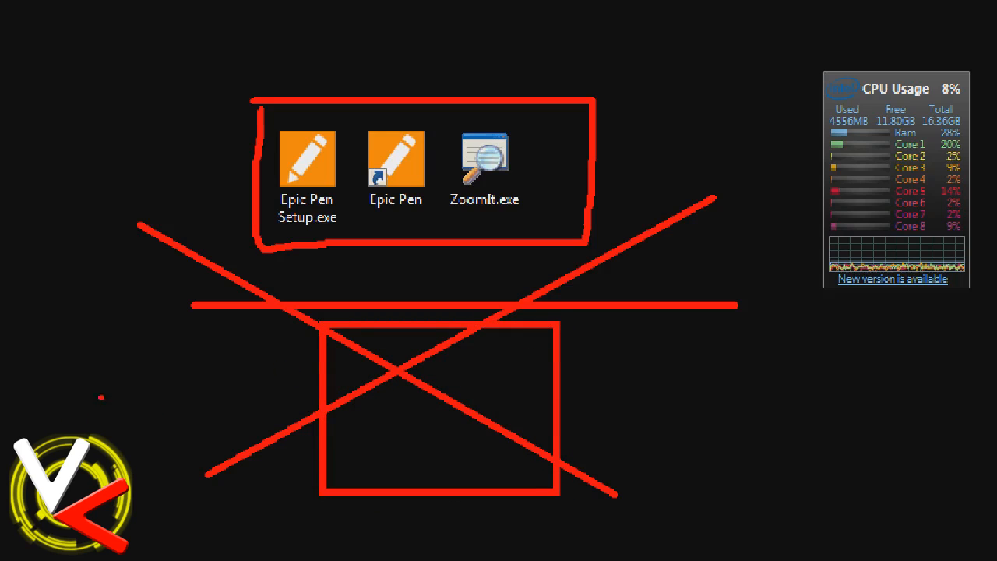
pyautogui.moveTo(179, 470); pyautogui.dragTo(49, 320)
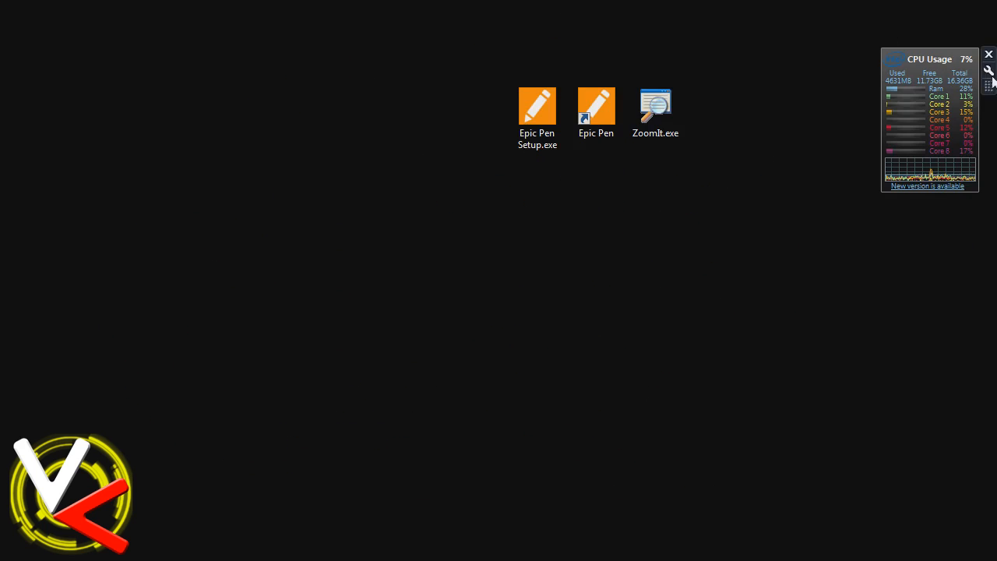
# Write two short red handwritten words, roughly 'The Thi', just below the three desktop icons.
pyautogui.click(654, 106)
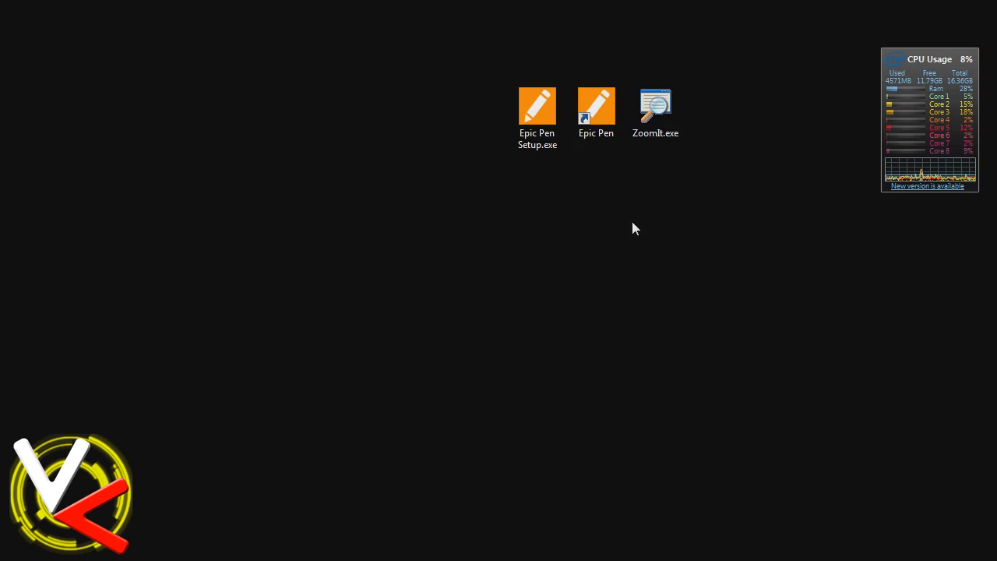
pyautogui.click(654, 106)
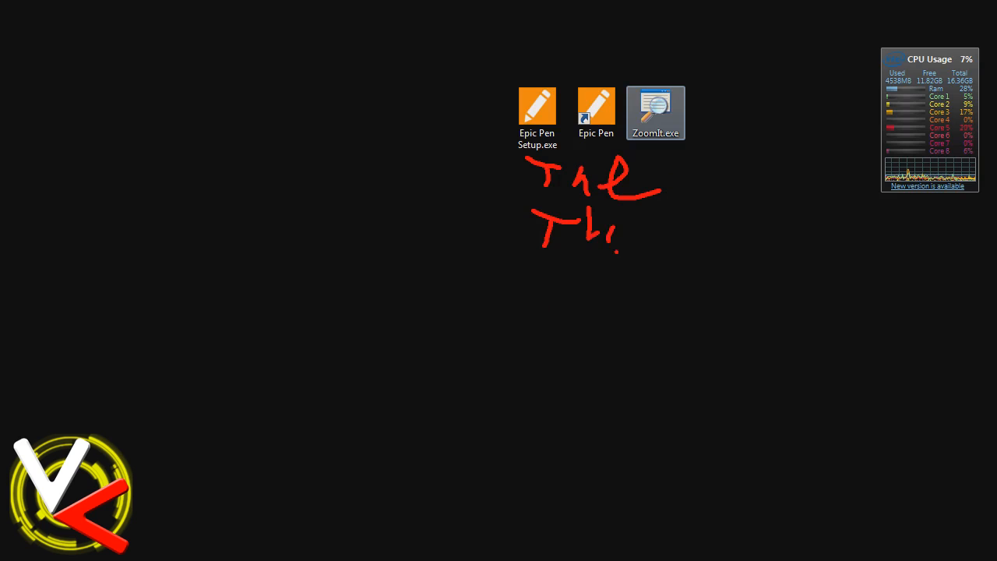
# Doodle a red scribble right of the icons and write two red T letters above left of them.
pyautogui.moveTo(670, 218); pyautogui.dragTo(736, 183)
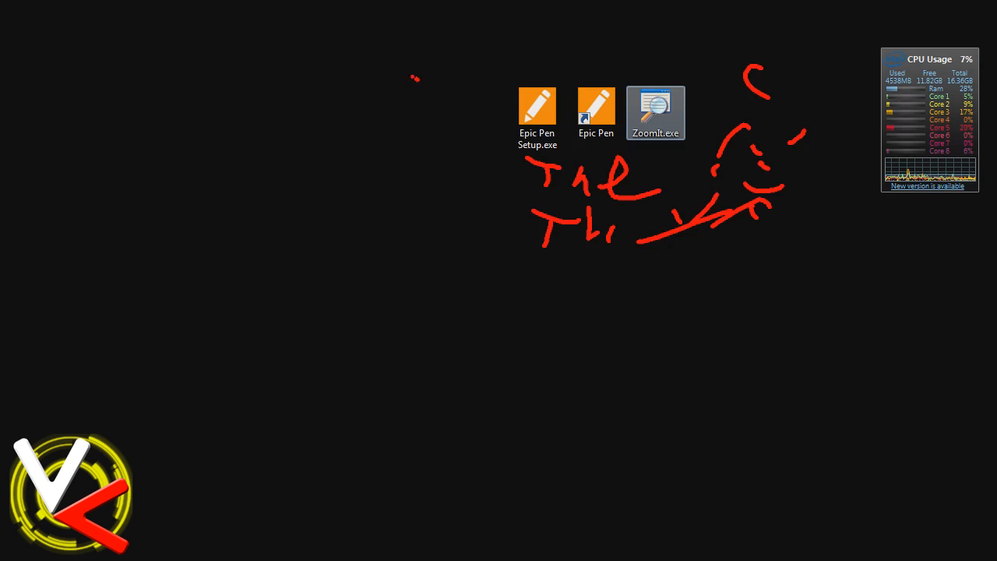
pyautogui.moveTo(417, 78); pyautogui.dragTo(421, 121)
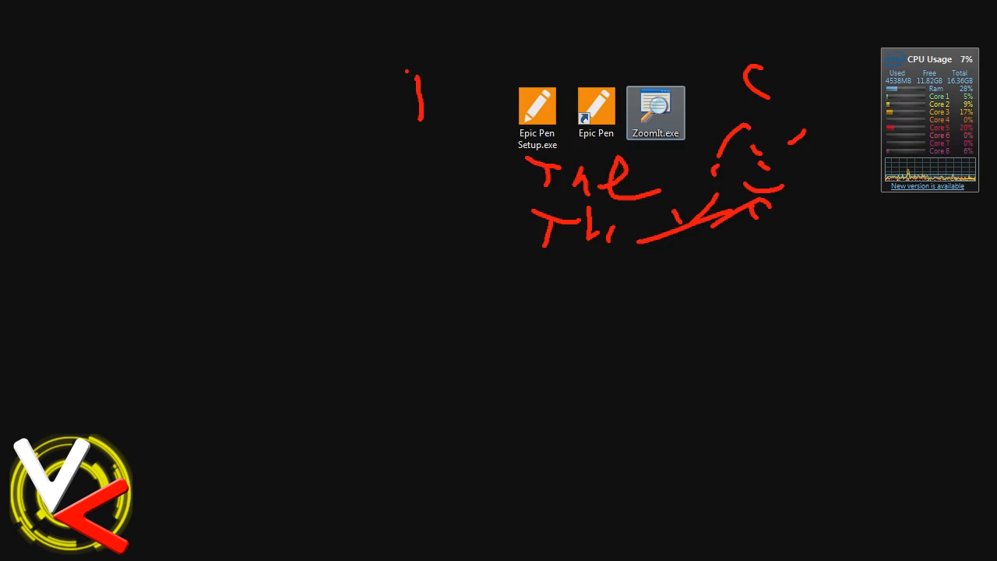
pyautogui.moveTo(403, 71); pyautogui.dragTo(450, 75)
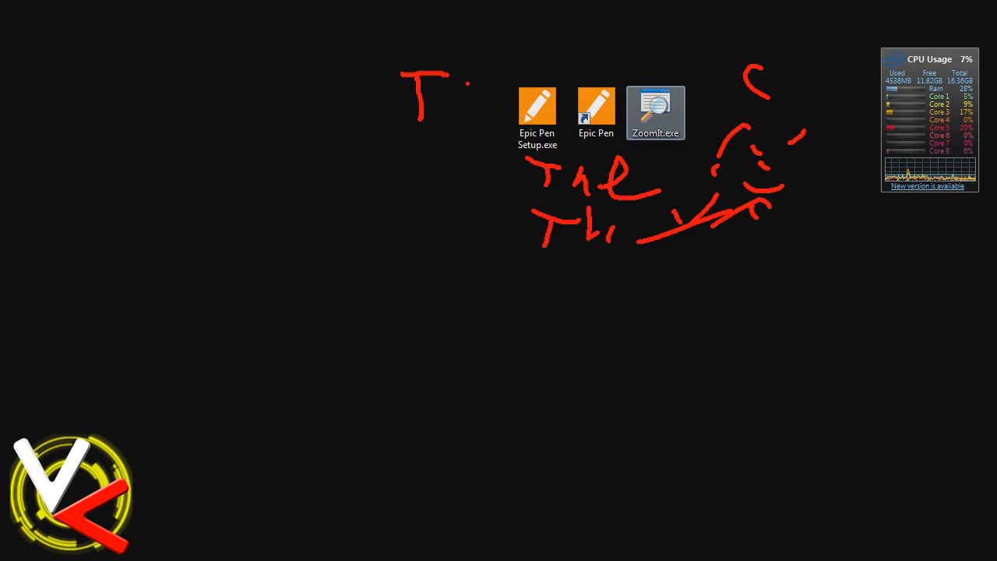
pyautogui.moveTo(451, 81); pyautogui.dragTo(532, 56)
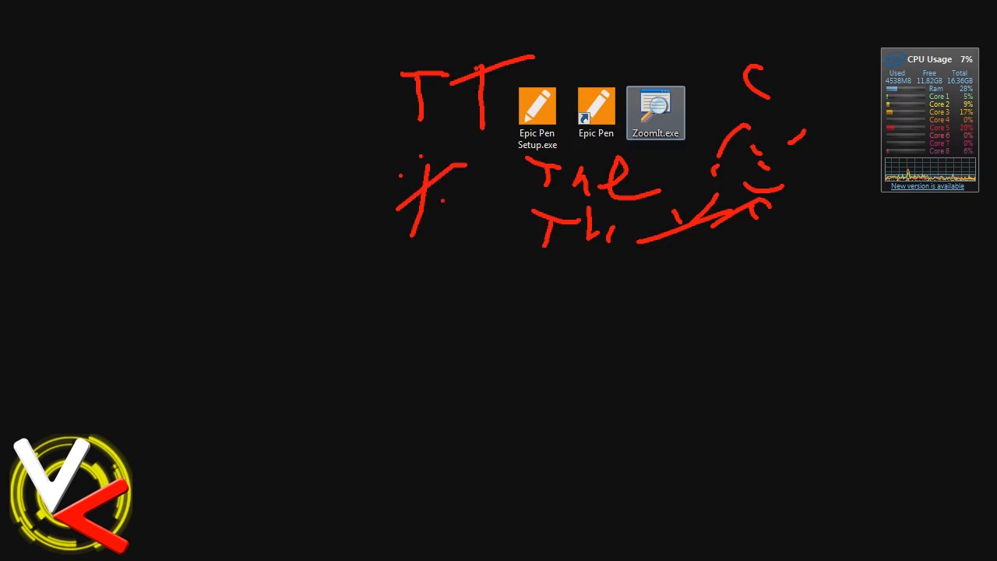
# Add a few short red freehand strokes to the left of the icons.
pyautogui.moveTo(455, 203); pyautogui.dragTo(436, 267)
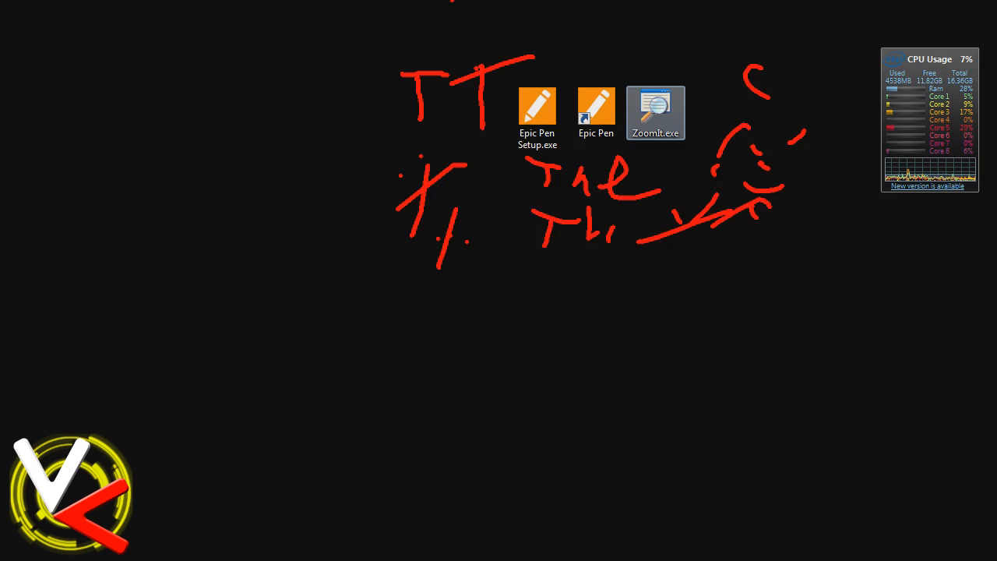
pyautogui.moveTo(483, 216); pyautogui.dragTo(483, 240)
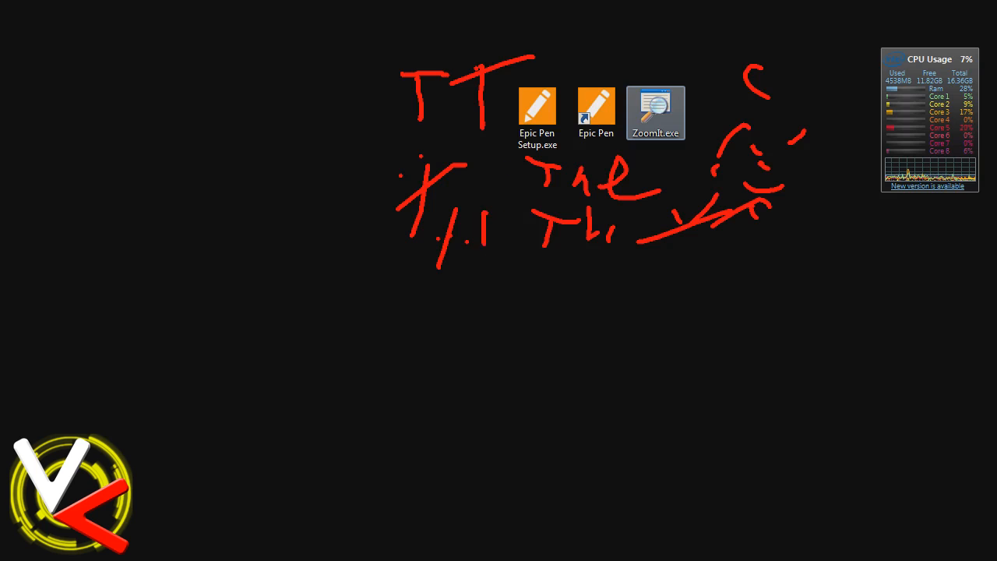